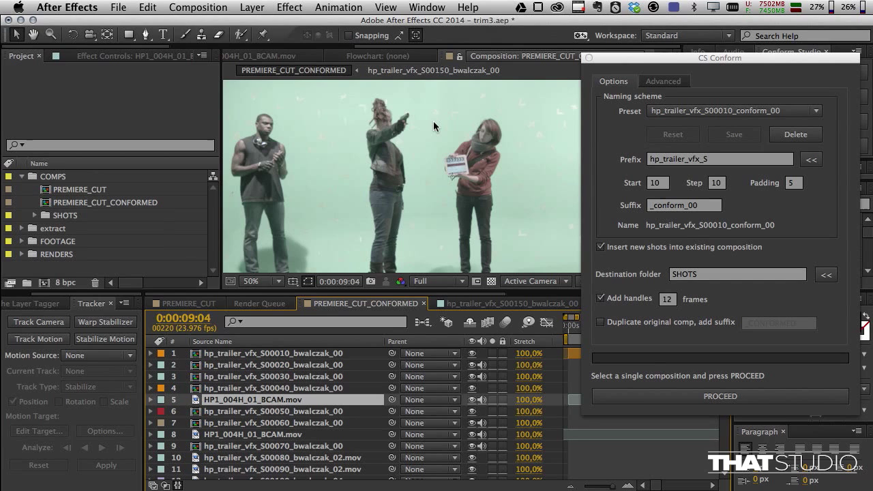
mouse_move(712, 80)
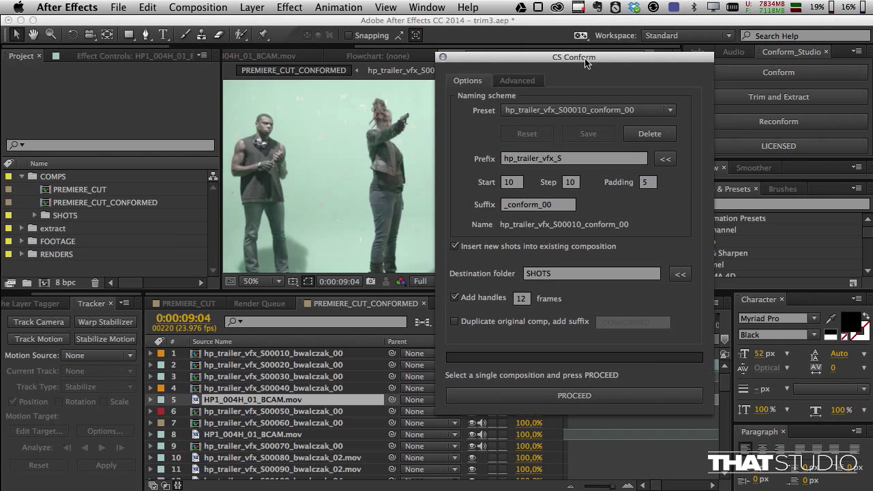
mouse_move(770, 103)
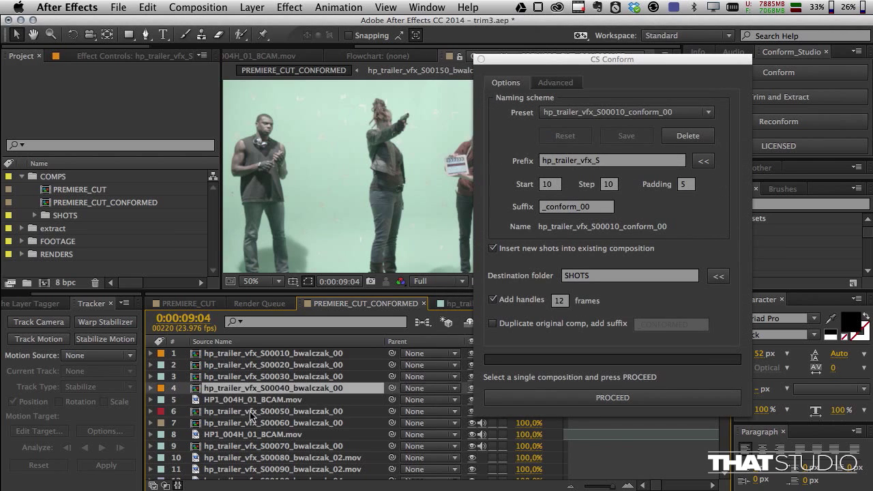
Select the HP1_004H_01_BCAM footage layer in the conformed cut for conforming
click(273, 411)
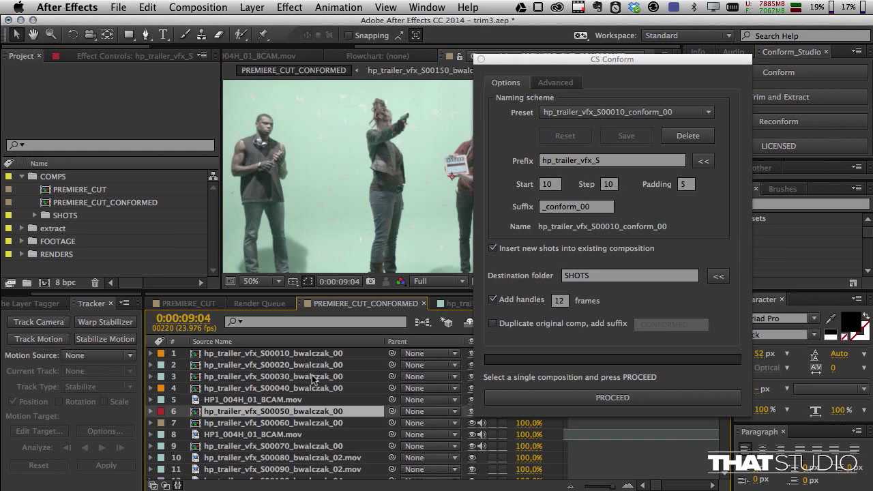
mouse_move(401, 330)
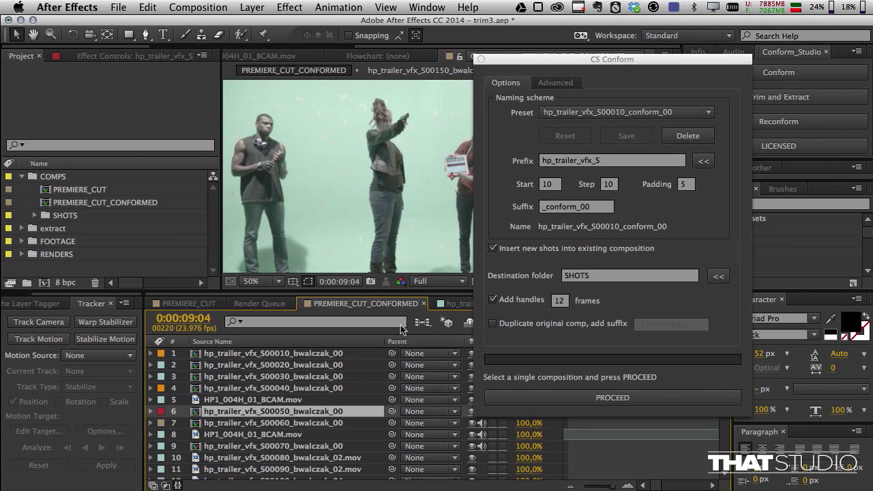
mouse_move(543, 259)
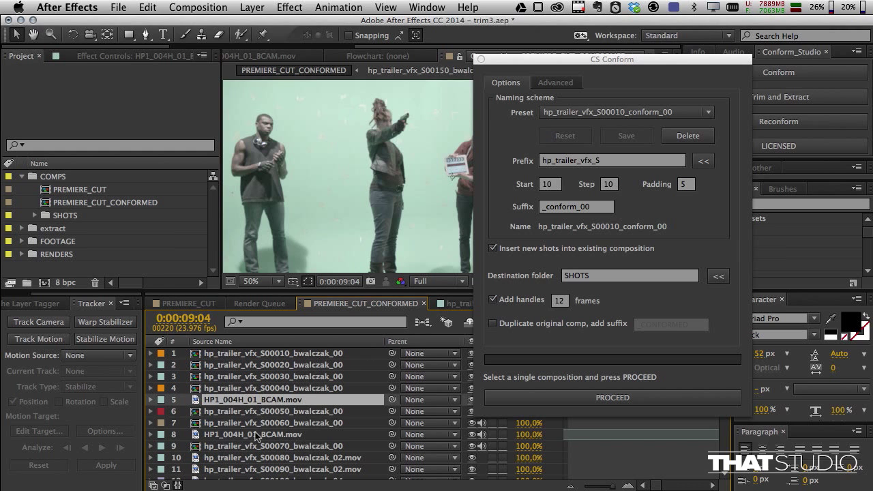
click(254, 434)
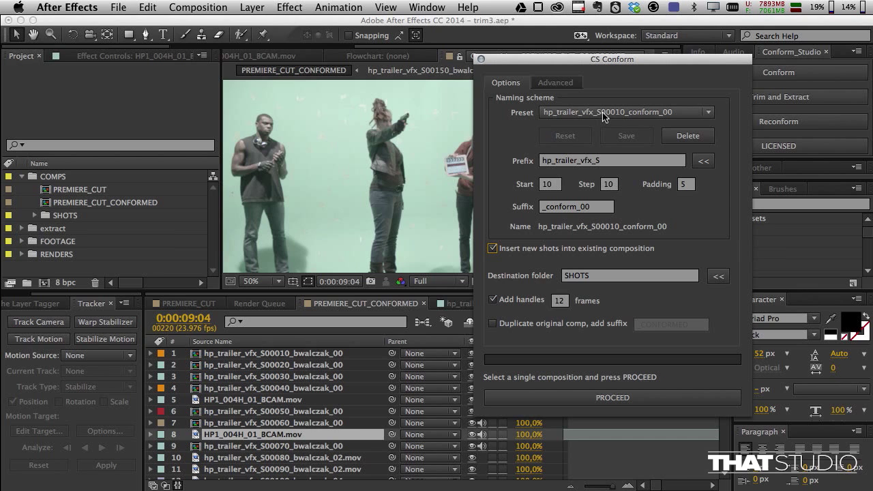
click(706, 111)
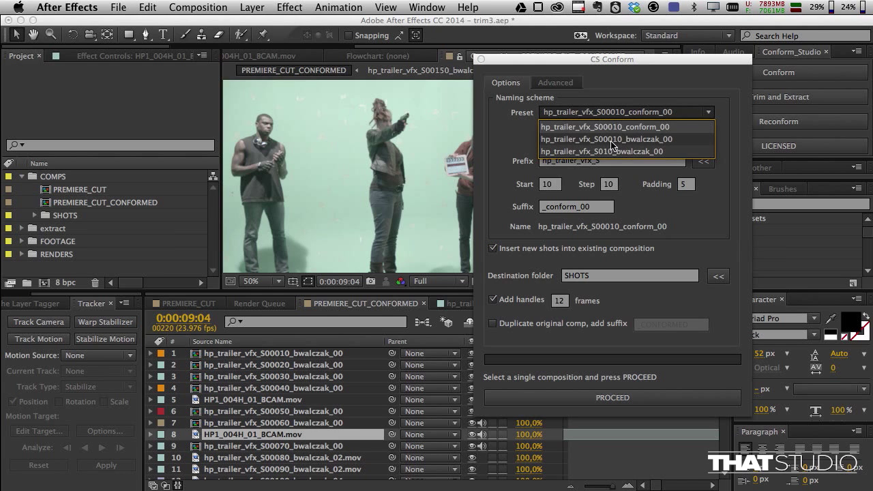
click(605, 139)
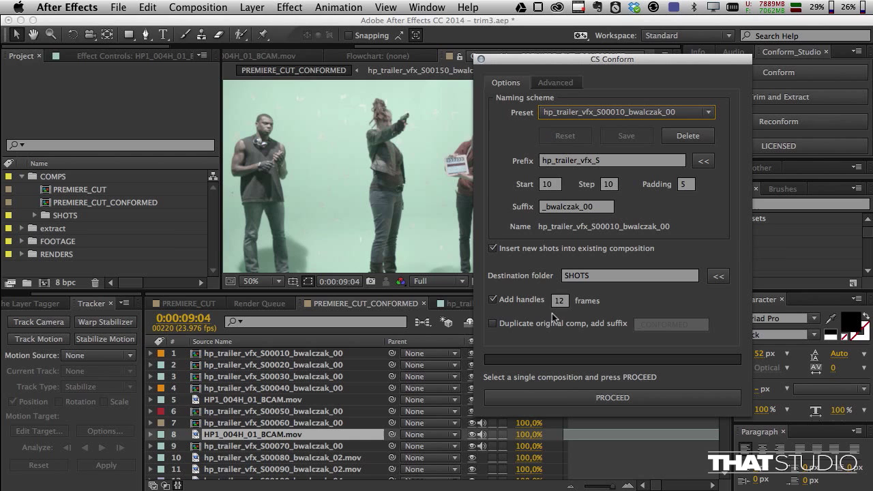
mouse_move(575, 399)
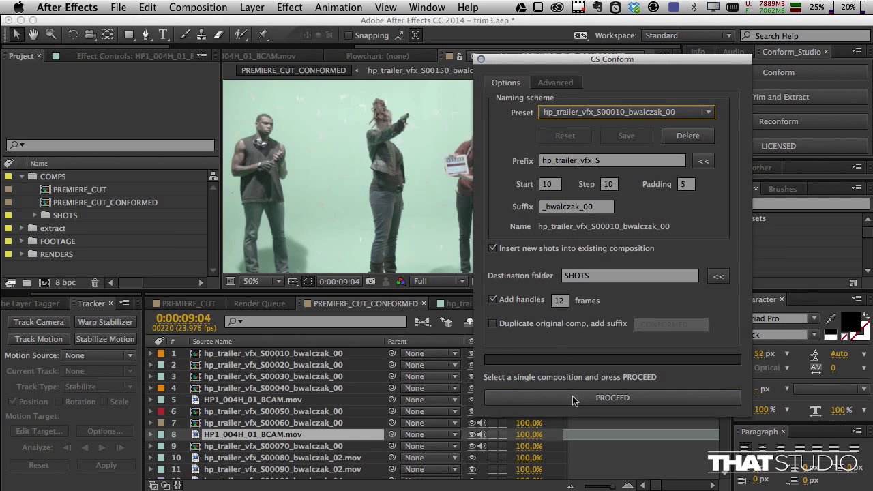
click(611, 398)
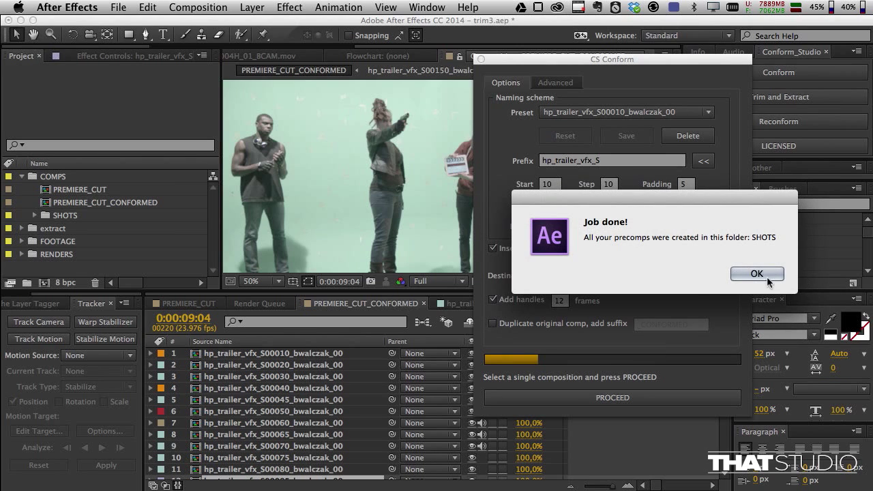
Acknowledge the Job done alert and close CS Conform, leaving the new S00065 shot in the cut
click(755, 273)
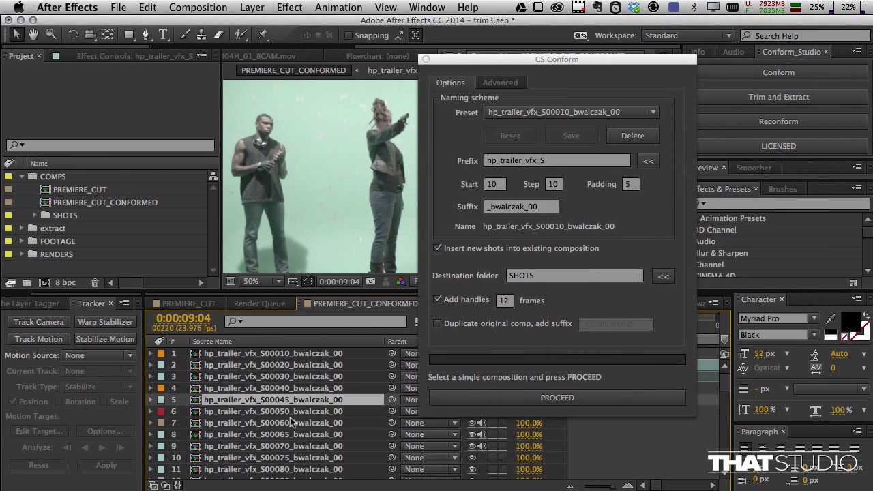
mouse_move(299, 453)
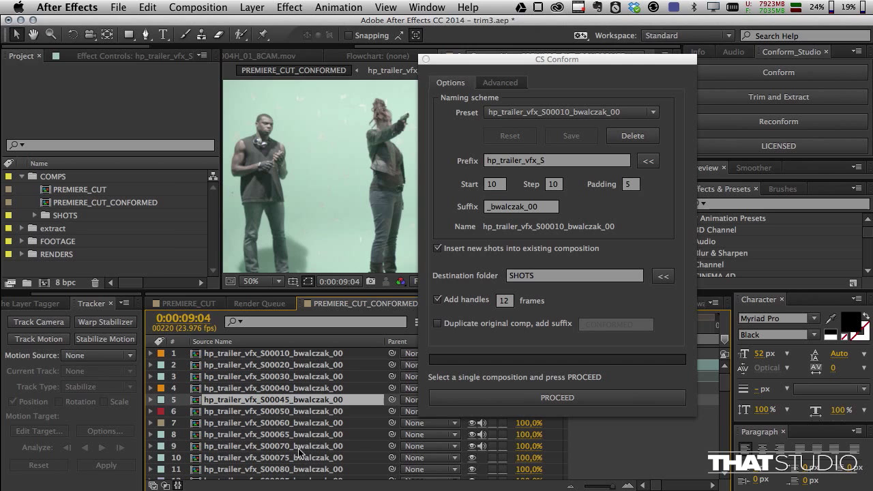
click(273, 445)
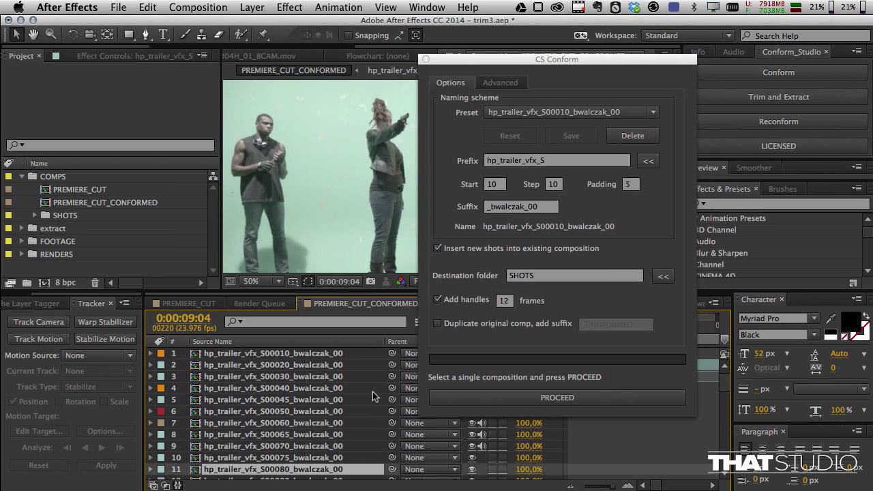
mouse_move(303, 391)
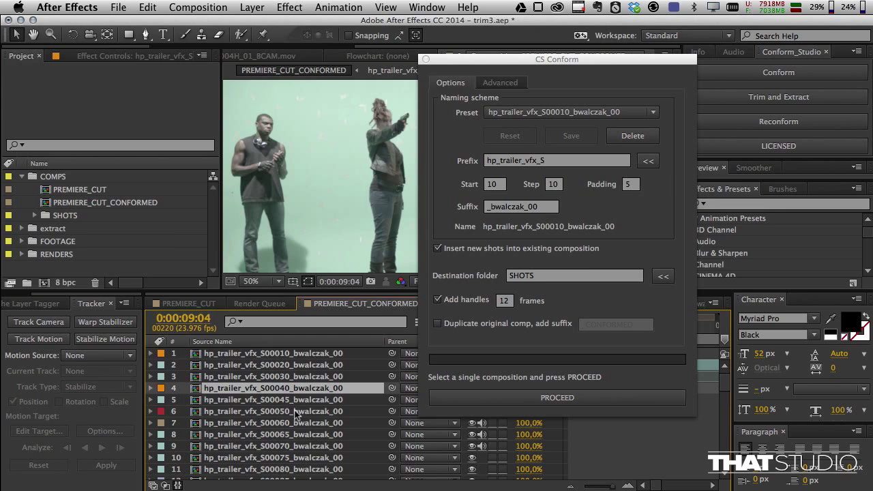
click(484, 161)
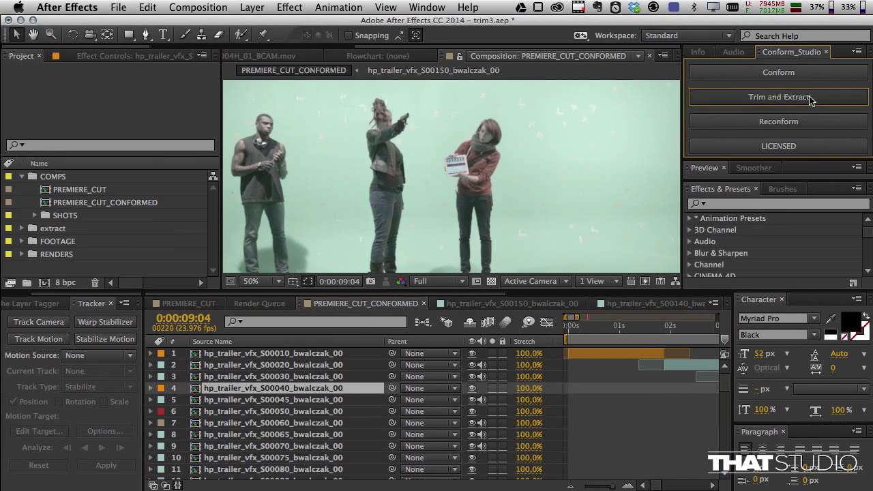
Open CS Extract via Trim and Extract with advanced processing enabled, showing the Processing settings
click(778, 95)
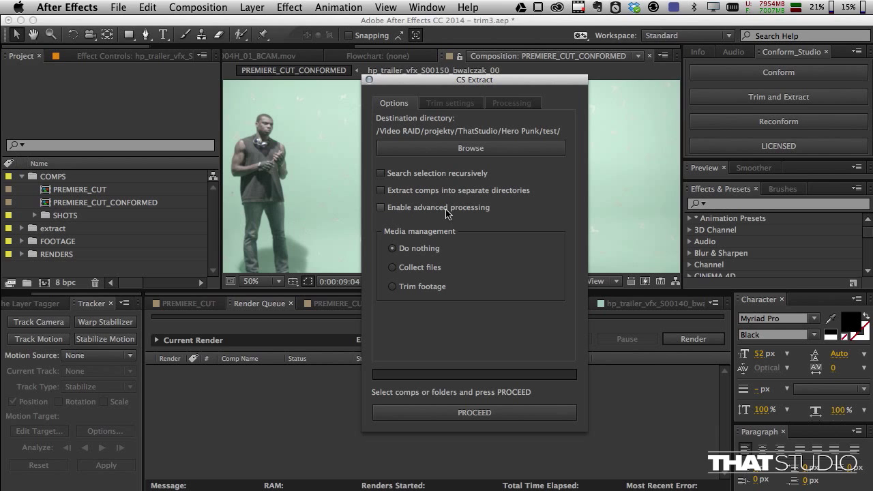
click(380, 207)
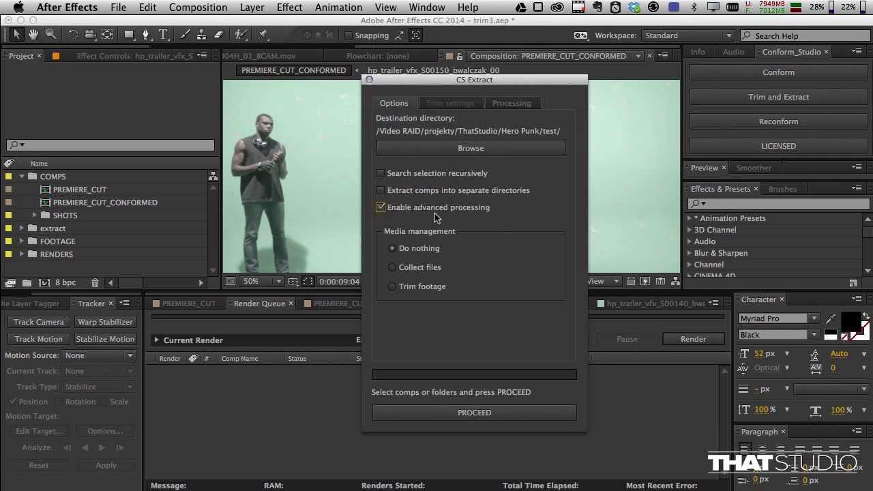
mouse_move(505, 131)
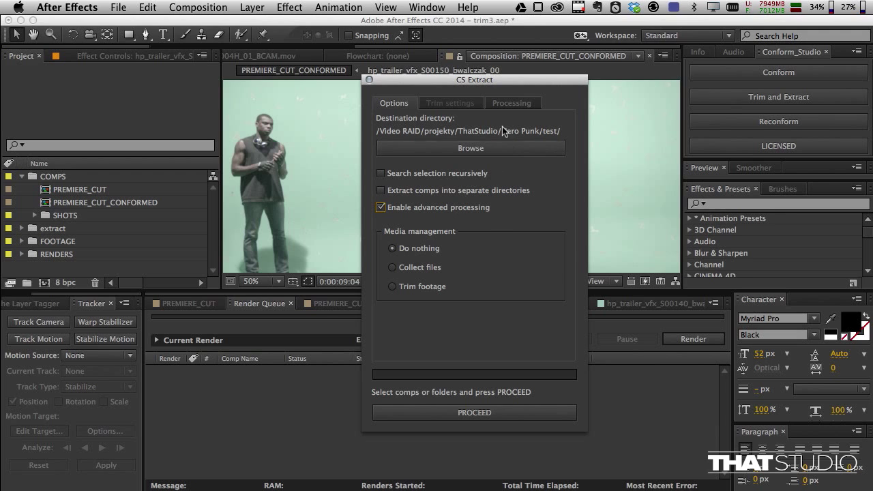
click(512, 103)
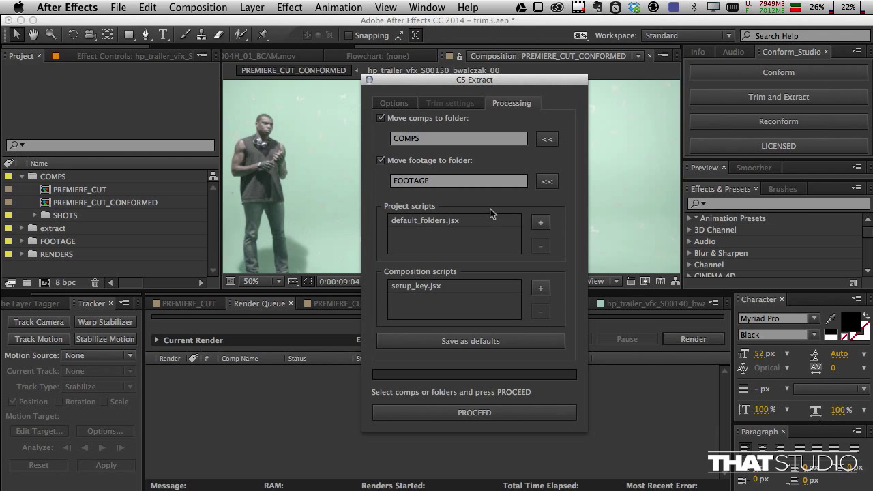
mouse_move(524, 121)
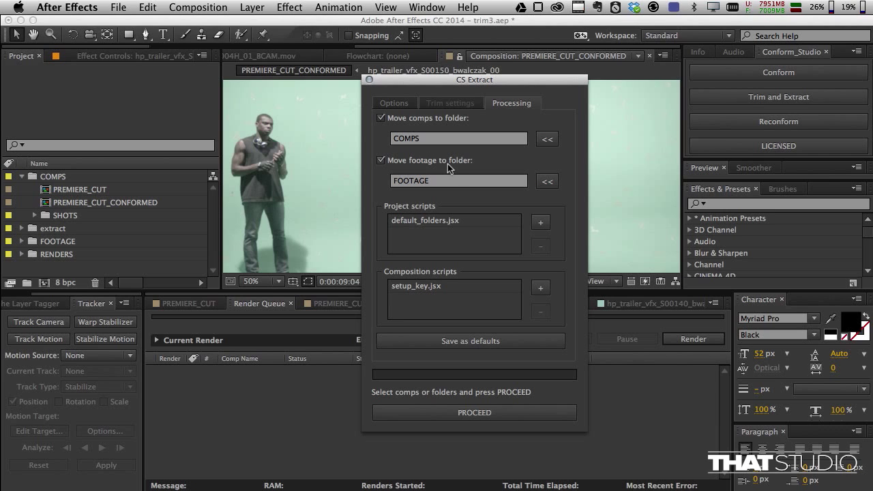
mouse_move(447, 231)
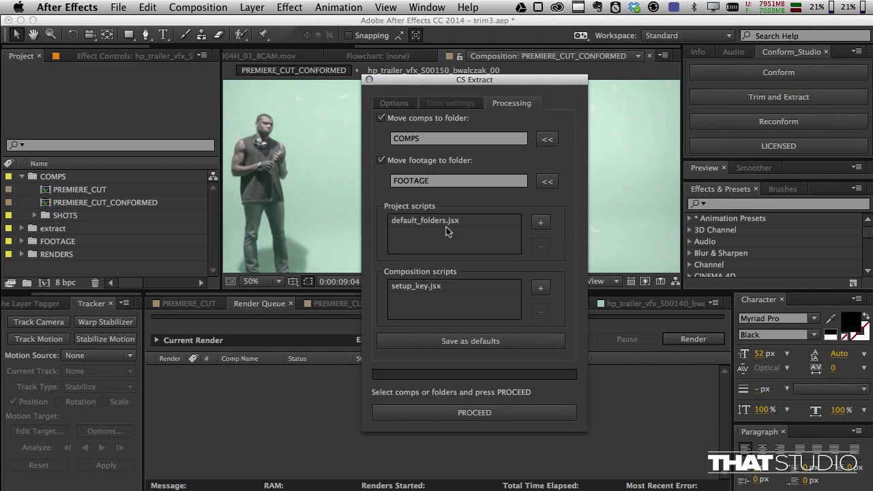
mouse_move(393, 213)
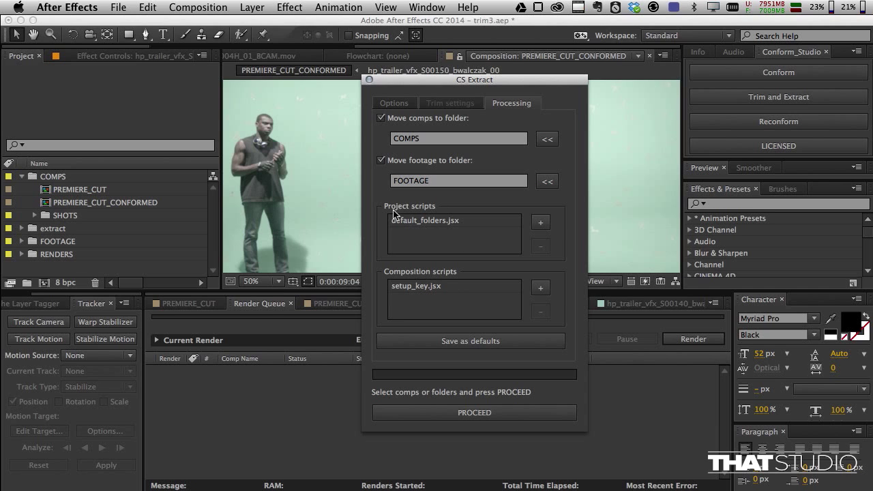
mouse_move(438, 255)
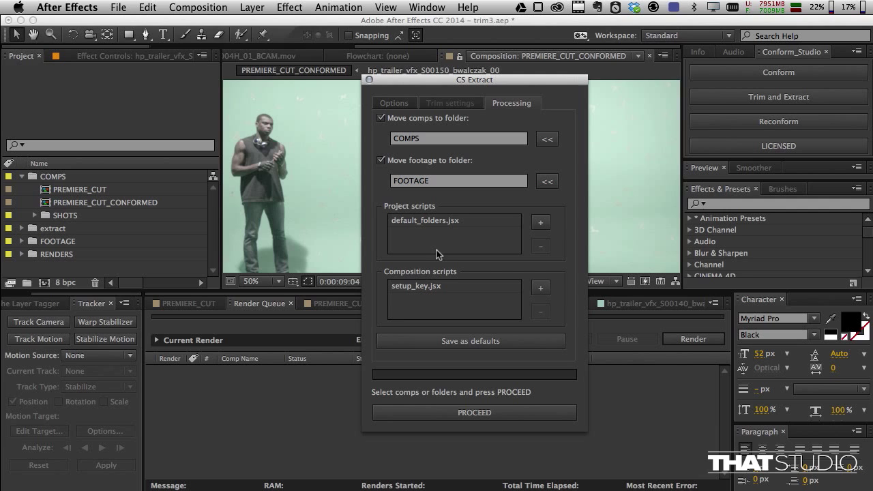
mouse_move(424, 282)
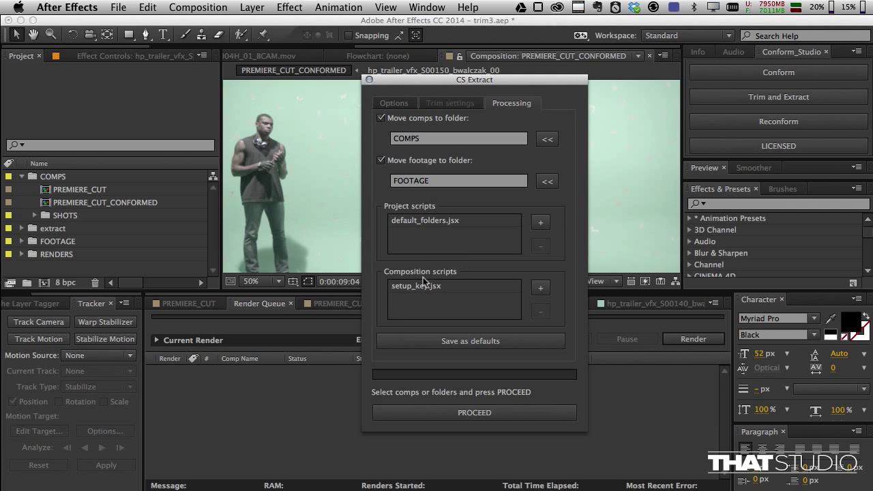
mouse_move(409, 262)
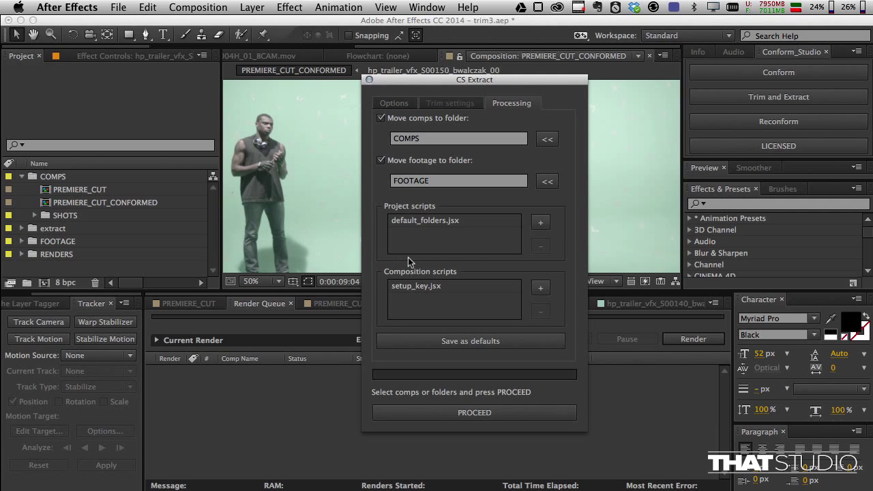
mouse_move(526, 255)
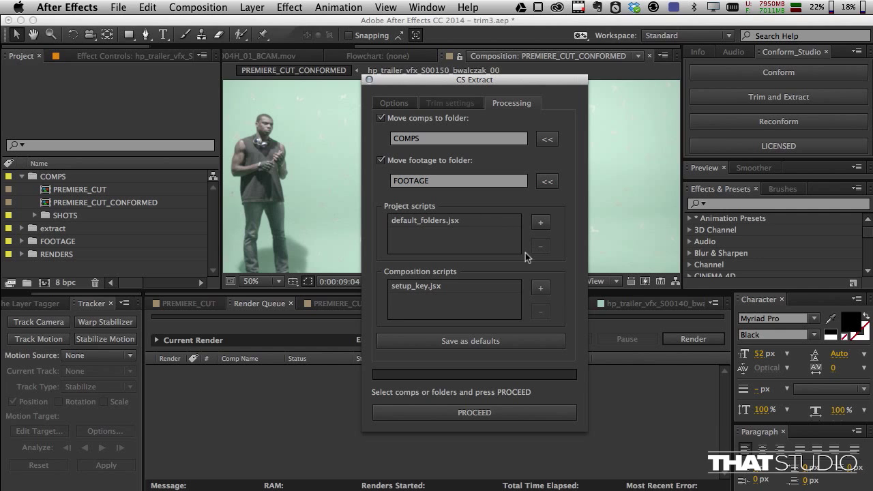
mouse_move(55, 262)
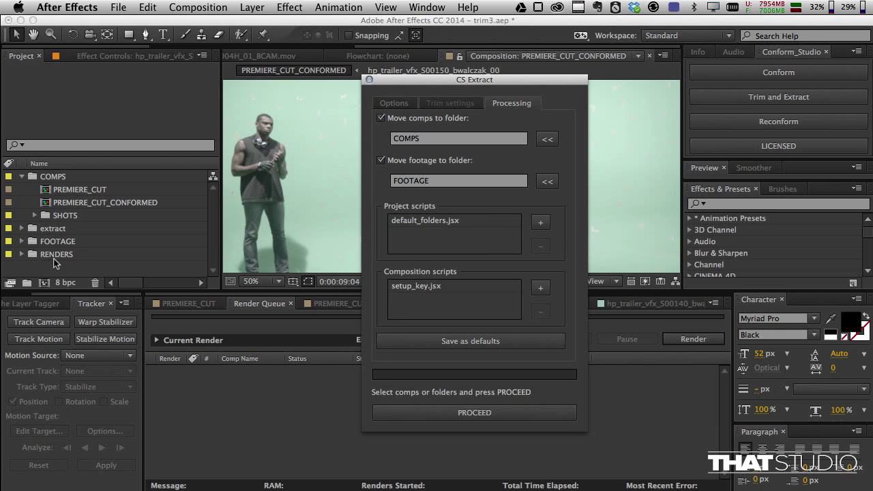
Set the footage destination to RENDERS and the comps destination to COMPS/MAIN
click(57, 254)
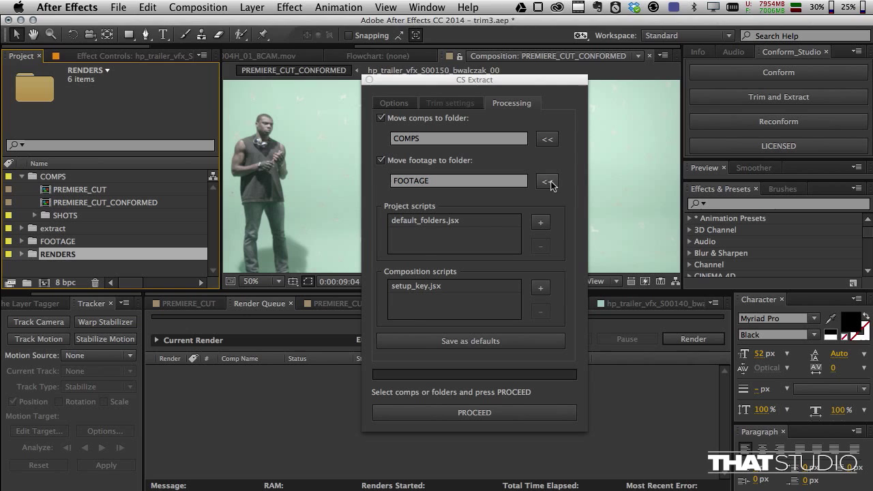
click(546, 180)
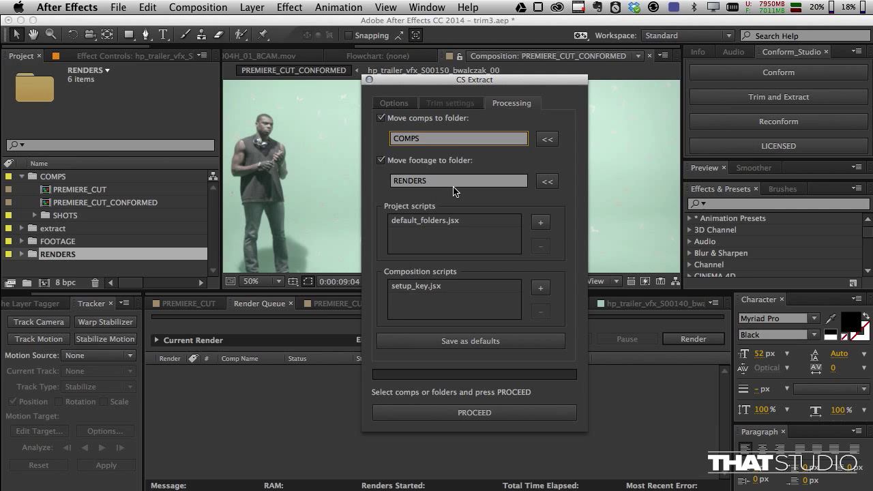
text(/MAIN)
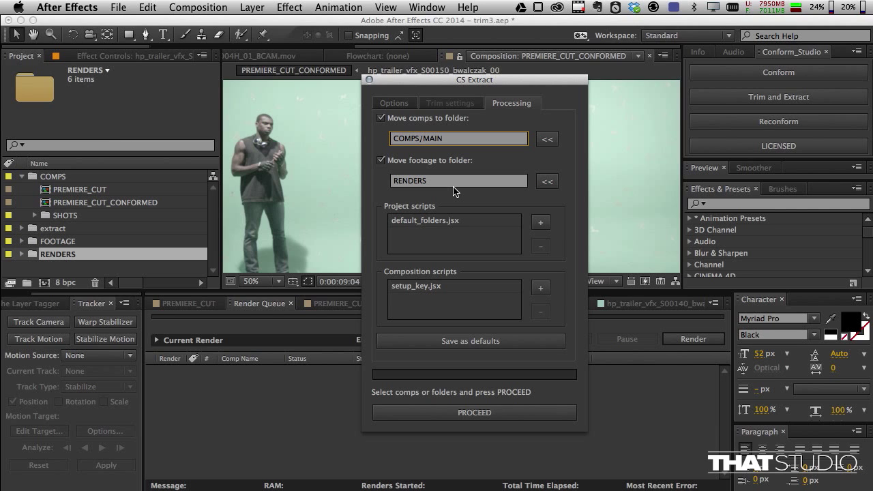
click(458, 139)
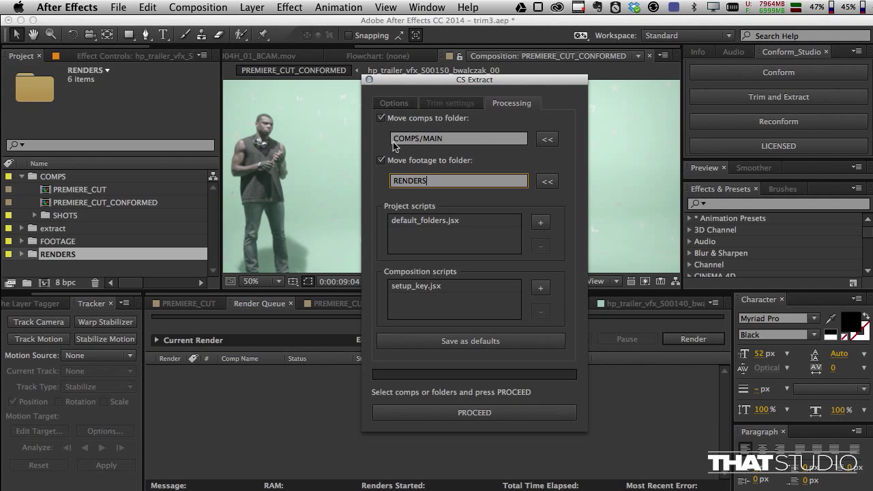
mouse_move(404, 204)
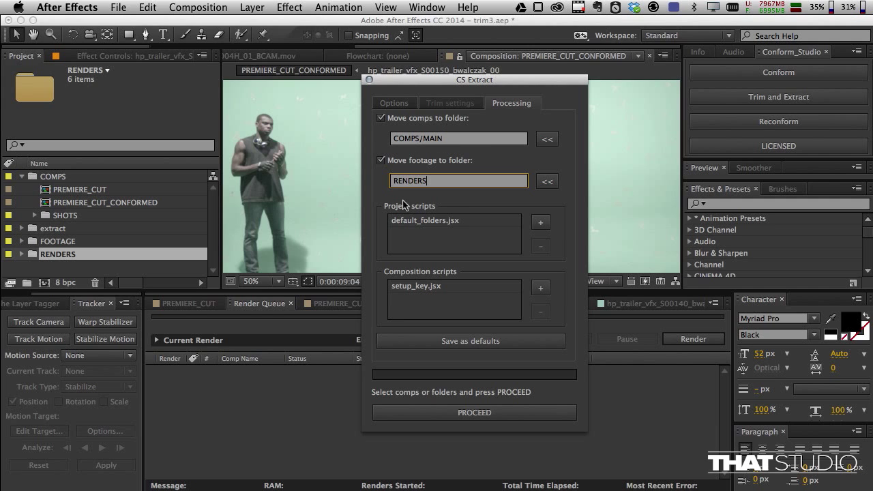
mouse_move(439, 227)
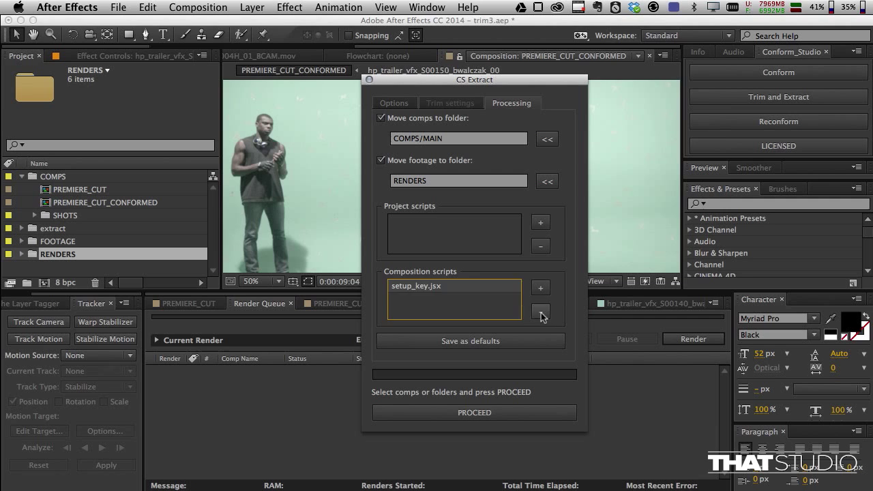
Re-attach the default_folders project script and setup_key composition script to the extraction
click(541, 316)
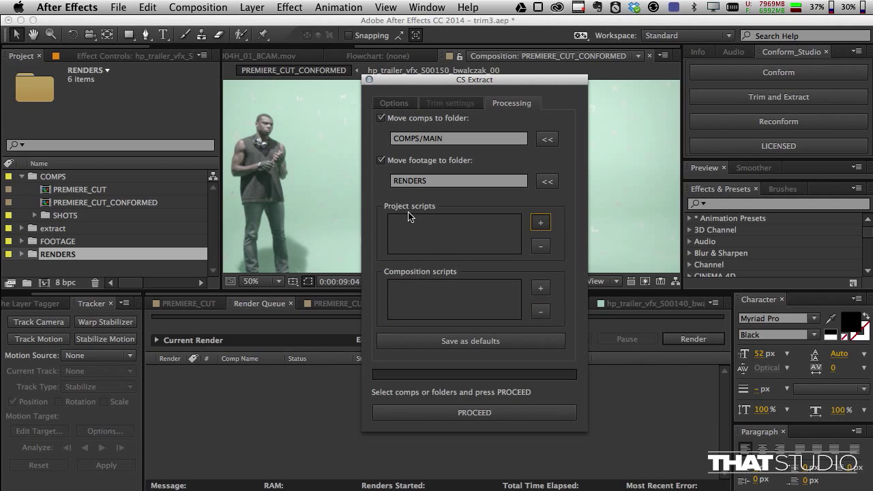
mouse_move(420, 230)
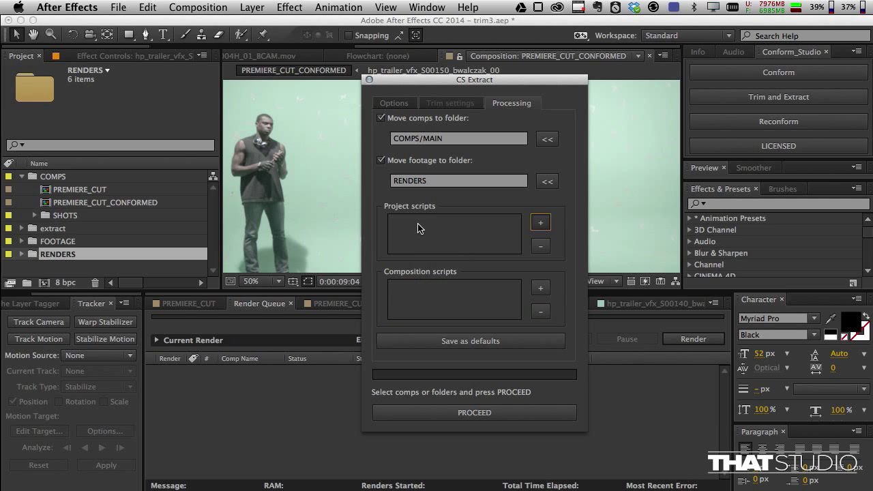
click(540, 221)
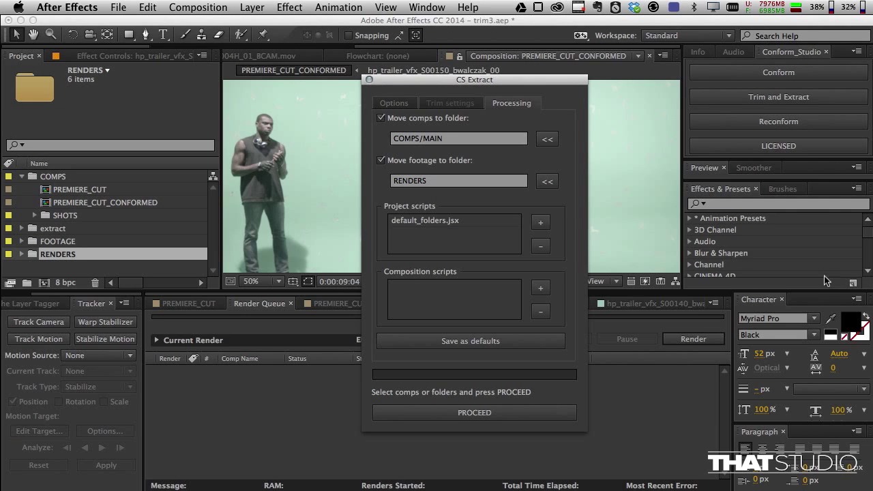
mouse_move(445, 241)
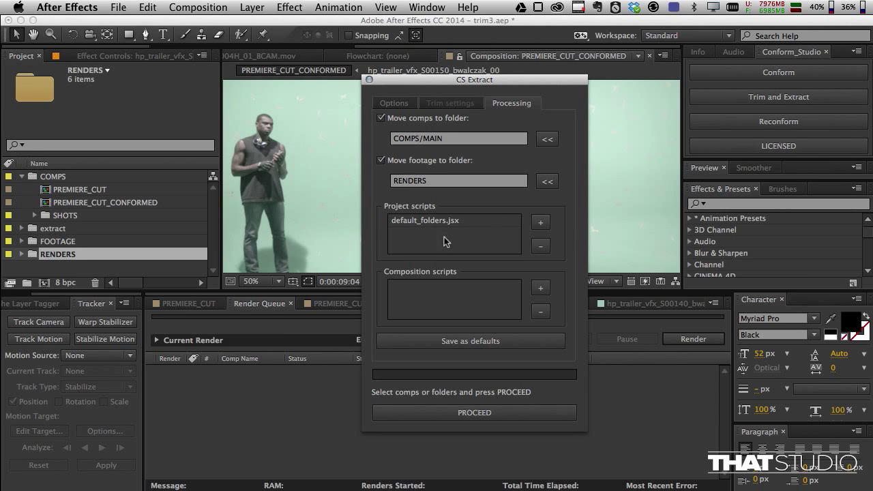
mouse_move(460, 245)
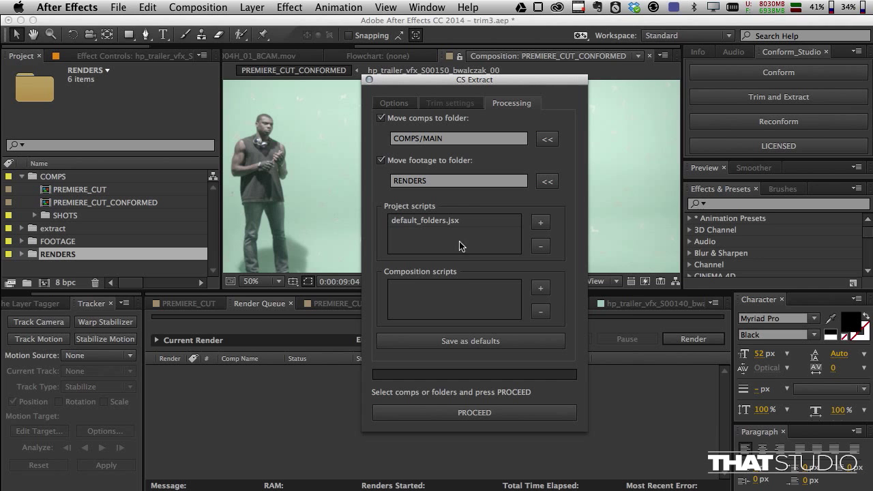
click(541, 221)
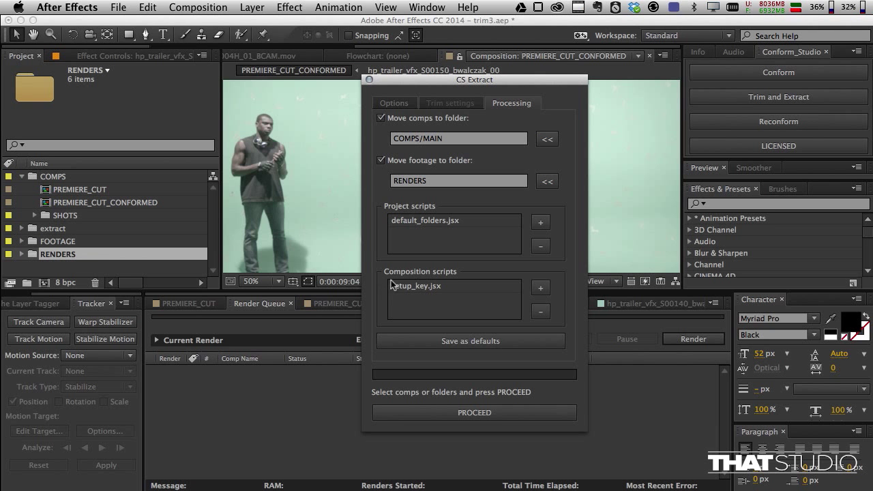
mouse_move(426, 311)
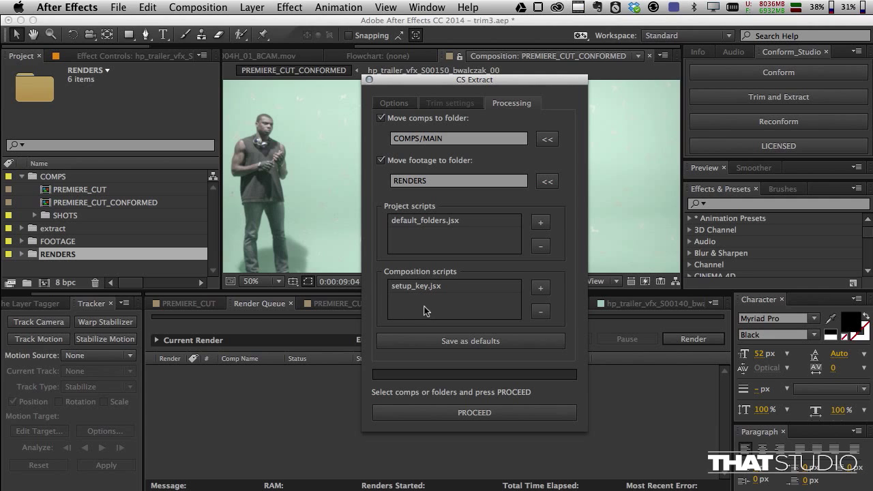
mouse_move(442, 308)
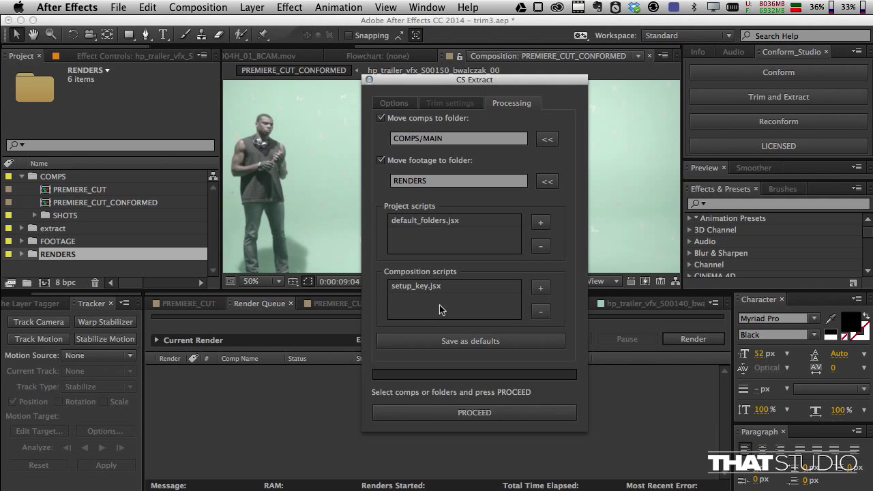
mouse_move(443, 336)
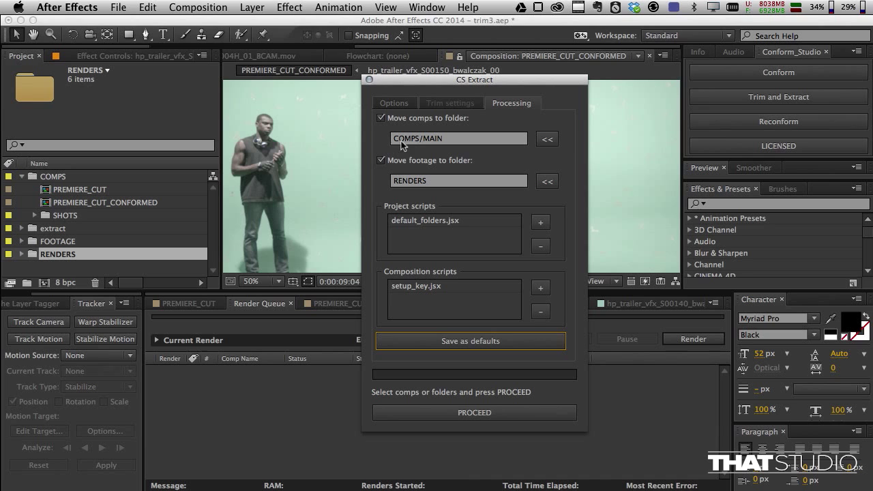
Extract the shots in the selected extract folder, confirming the overwrite of existing files
click(53, 228)
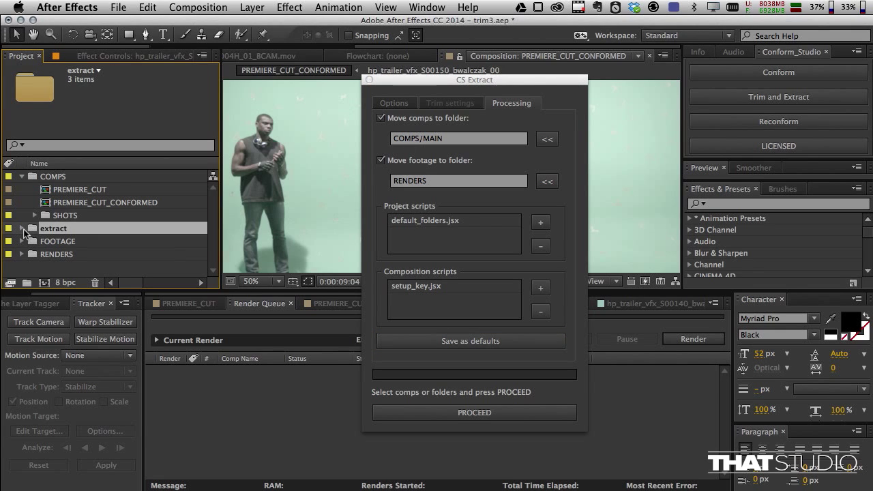
click(30, 228)
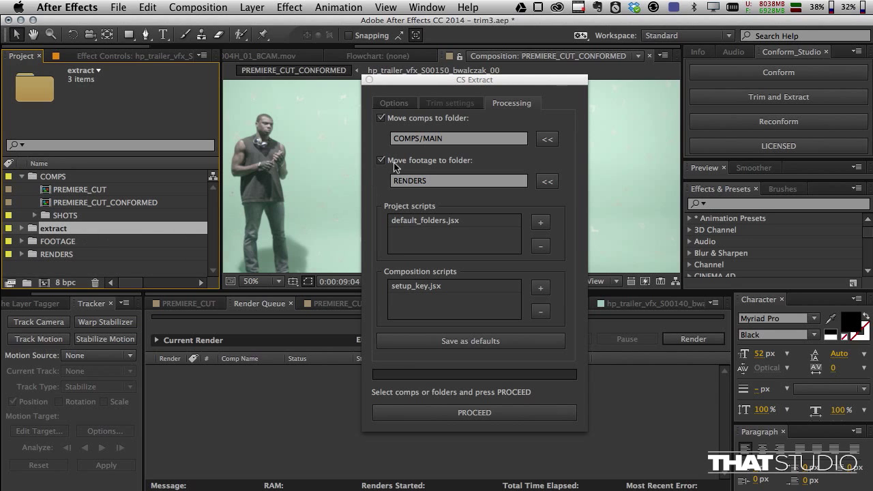
click(395, 102)
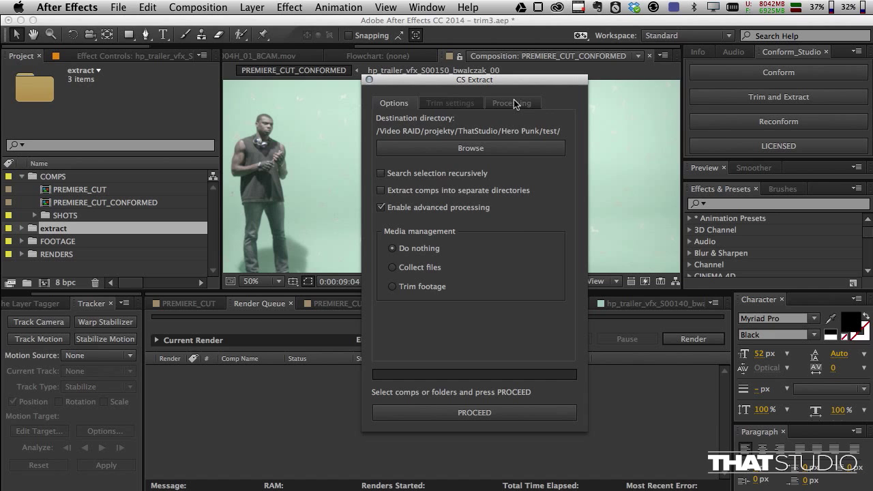
click(513, 104)
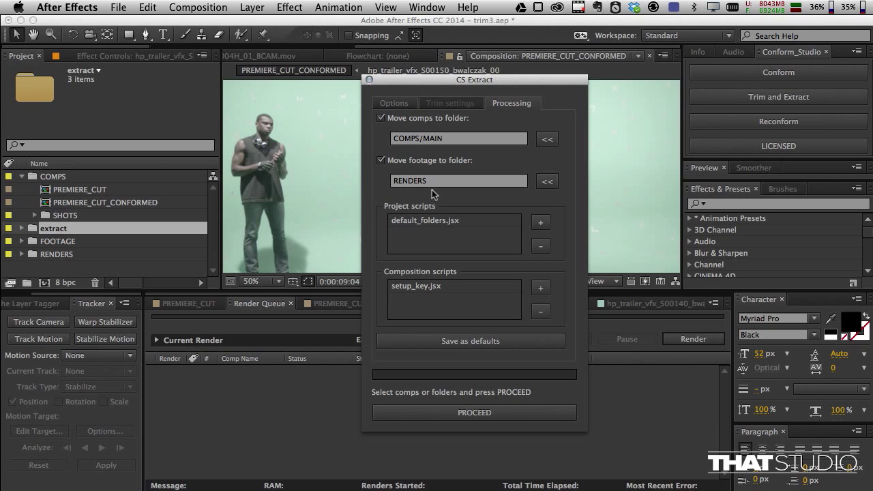
click(473, 412)
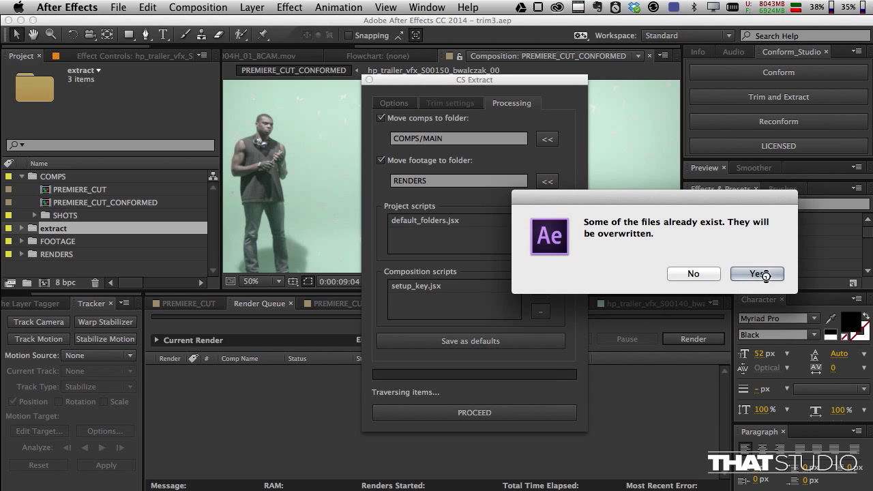
click(757, 273)
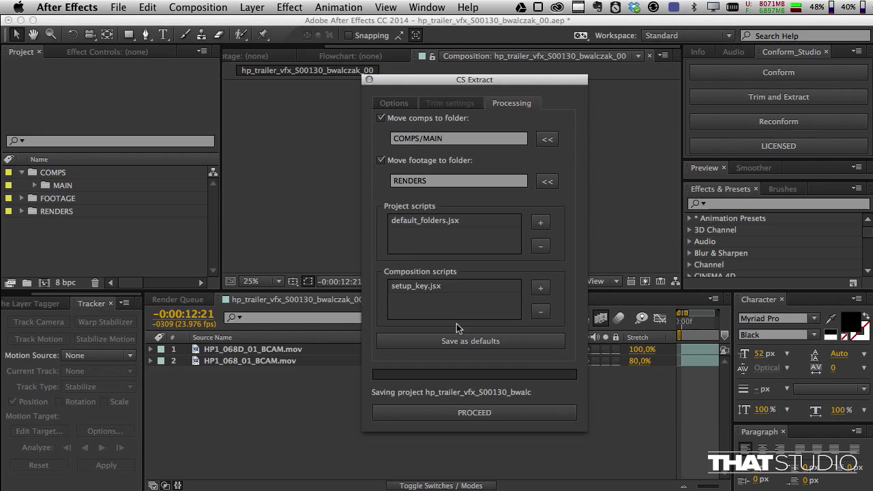
Let CS Extract overwrite and finish, opening the extracted shot project with its folders and precompose layers
click(475, 412)
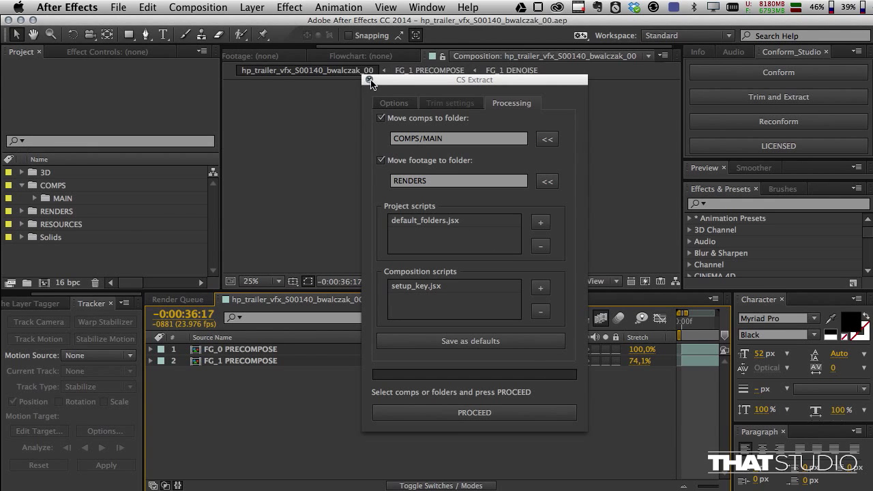
Inspect the COMPS/MAIN and RENDERS folders of the shot project and reopen the extraction settings
click(371, 82)
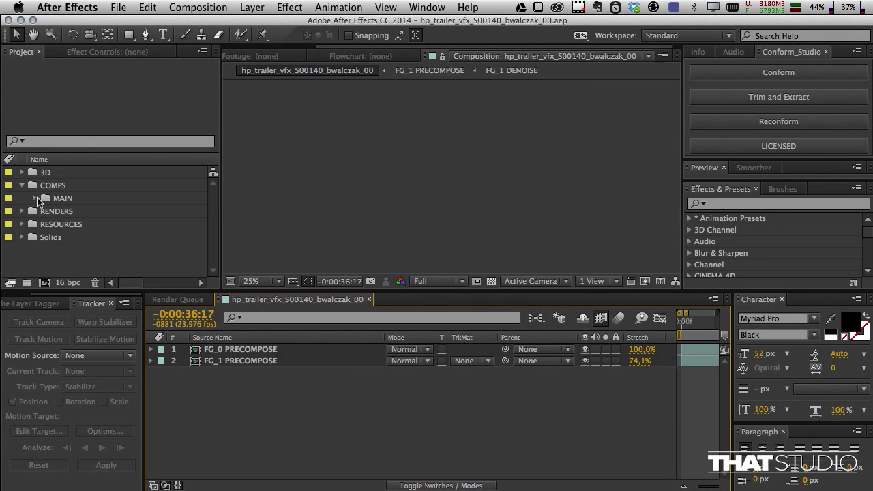
click(32, 198)
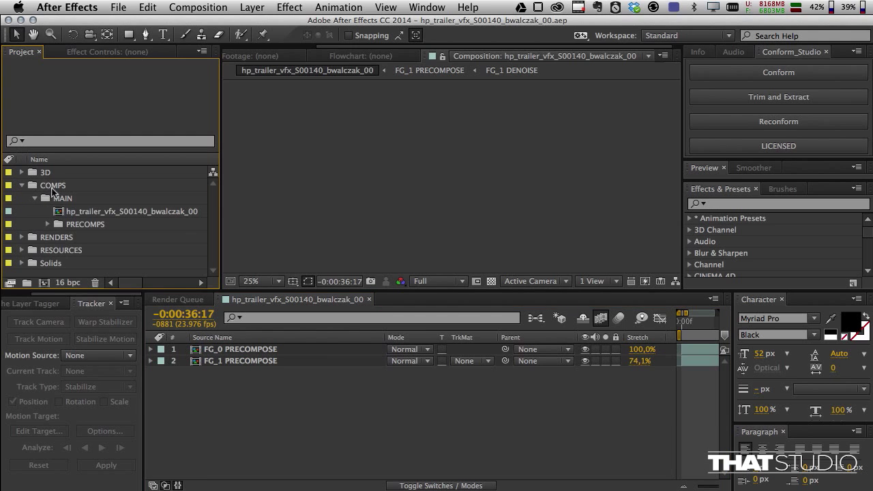
click(52, 185)
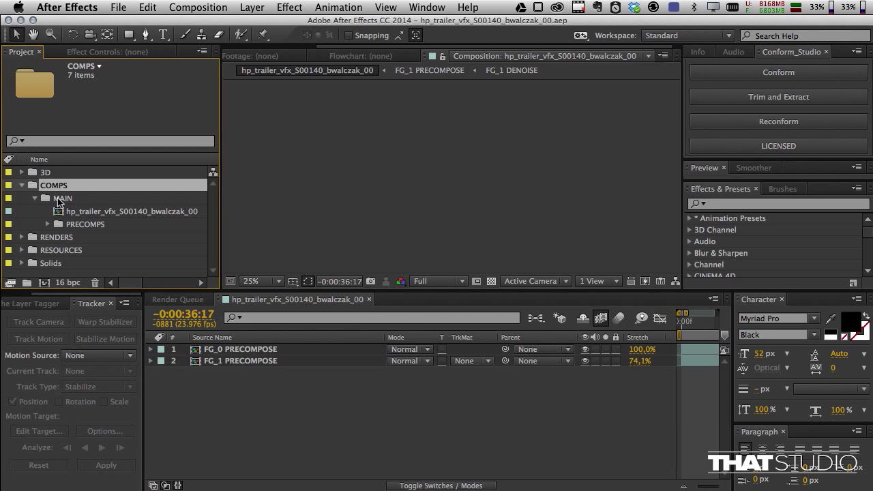
click(63, 198)
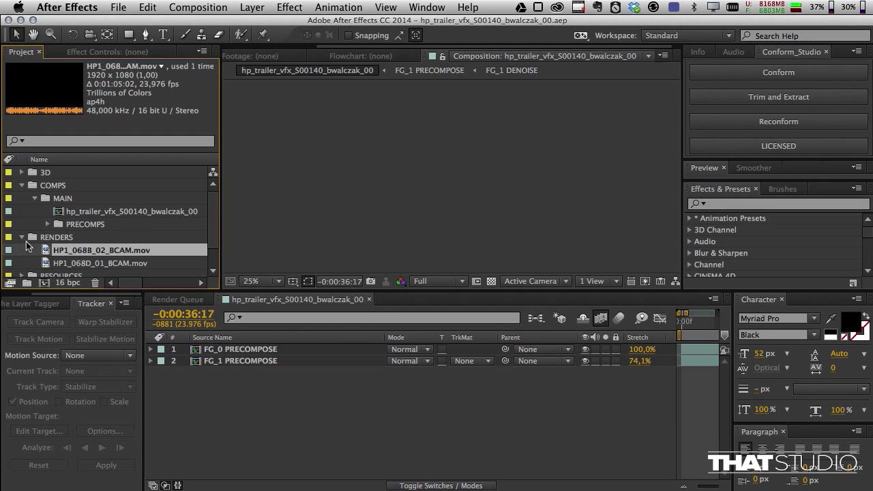
click(22, 238)
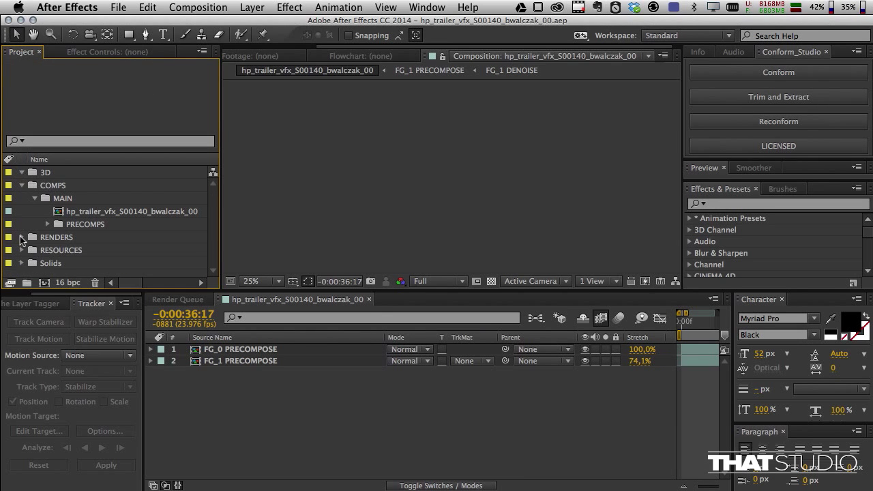
mouse_move(42, 255)
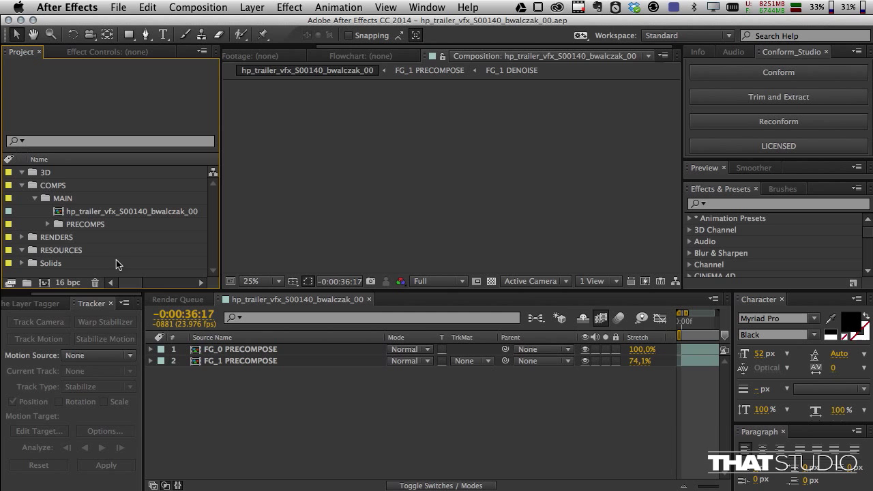
mouse_move(530, 204)
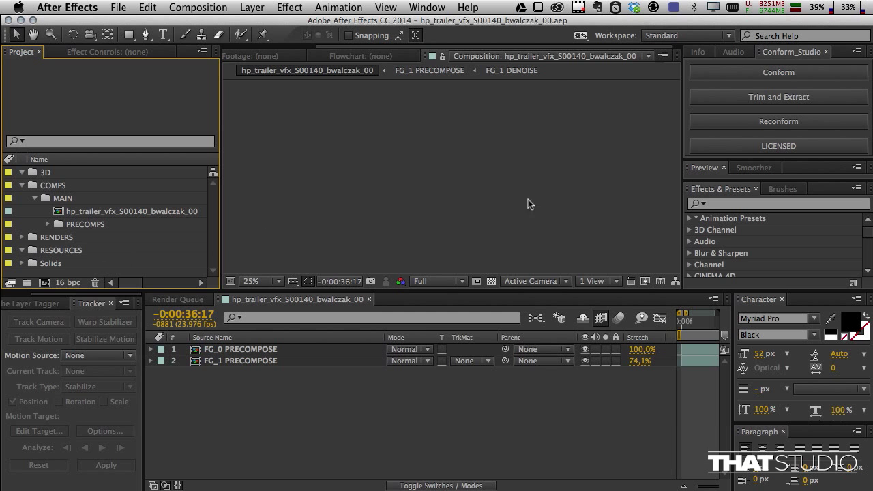
click(778, 96)
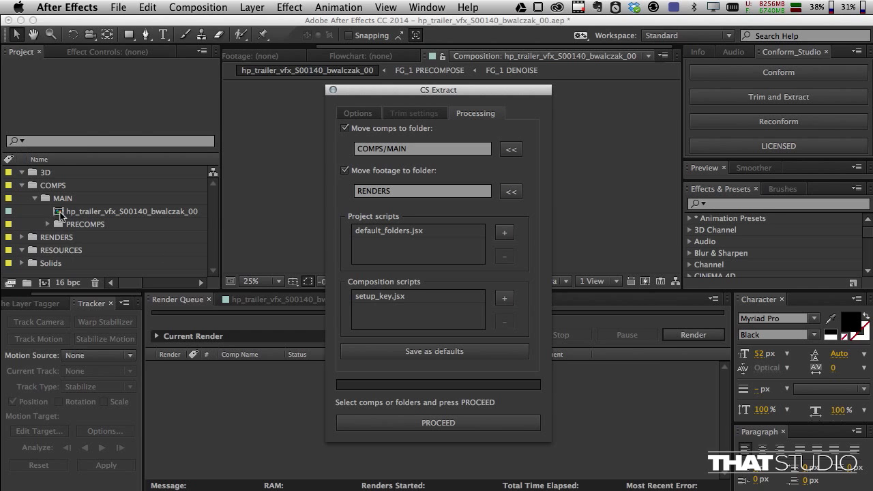
Verify the FG_0 layer inside FG_0 DENOISE carries a Reduce Noise effect, returning to FG_0 PRECOMPOSE
click(131, 210)
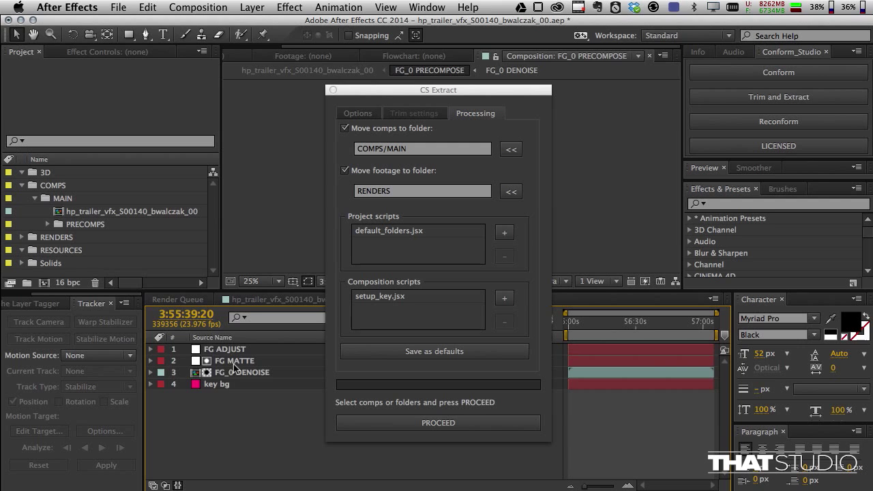
click(510, 71)
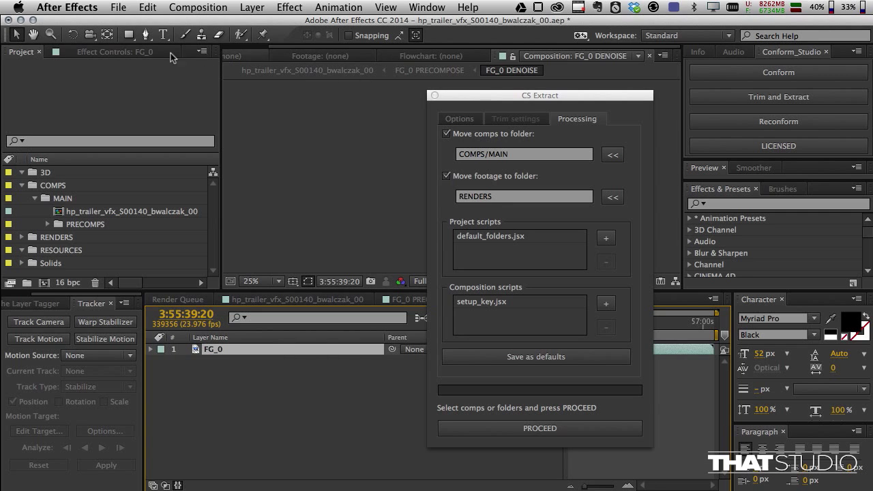
click(114, 52)
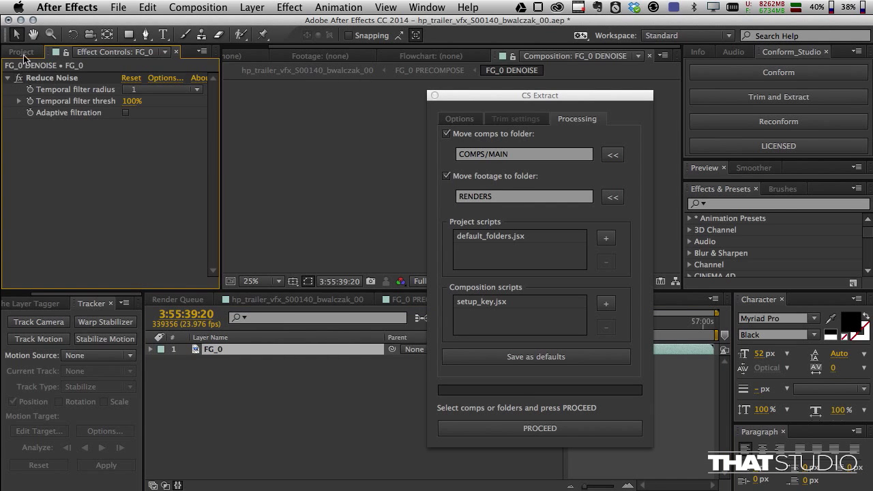
click(21, 51)
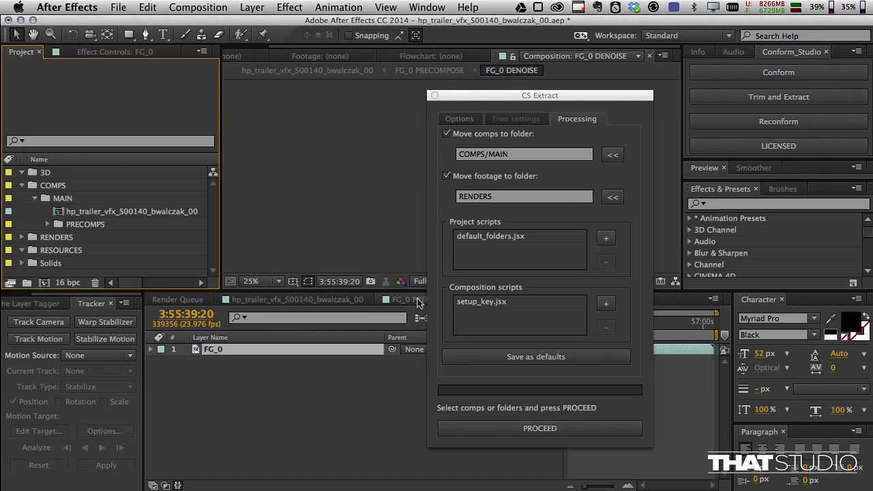
click(427, 70)
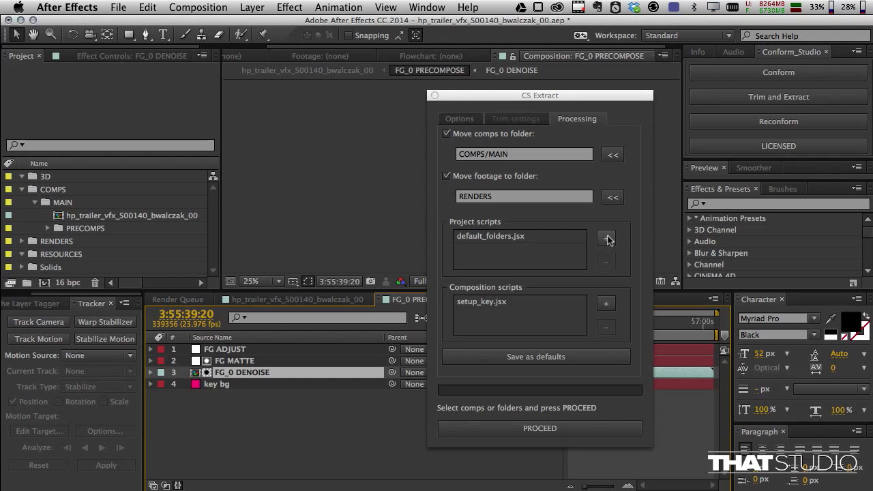
mouse_move(507, 315)
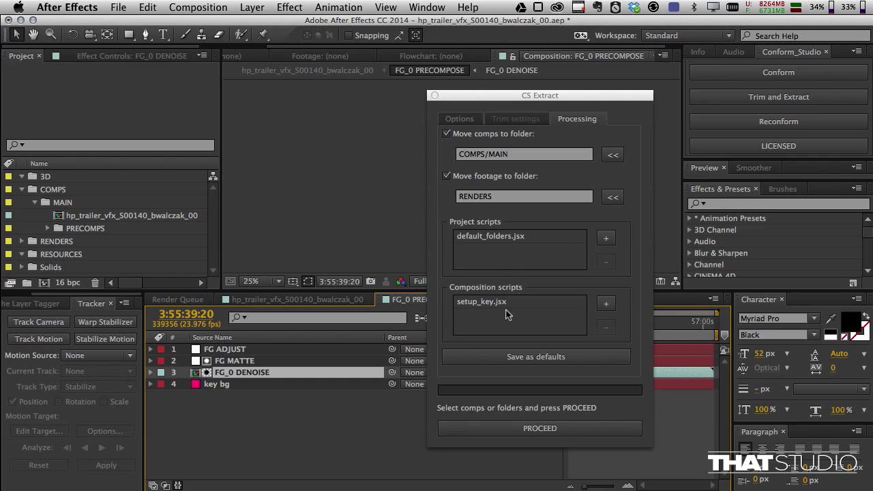
Remove default_folders.jsx from the project scripts, keeping only the setup_key composition script
click(502, 236)
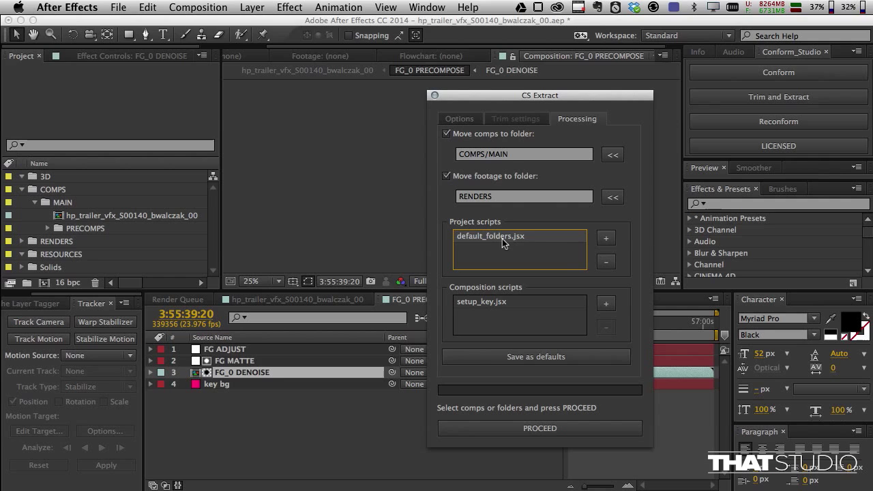
mouse_move(538, 258)
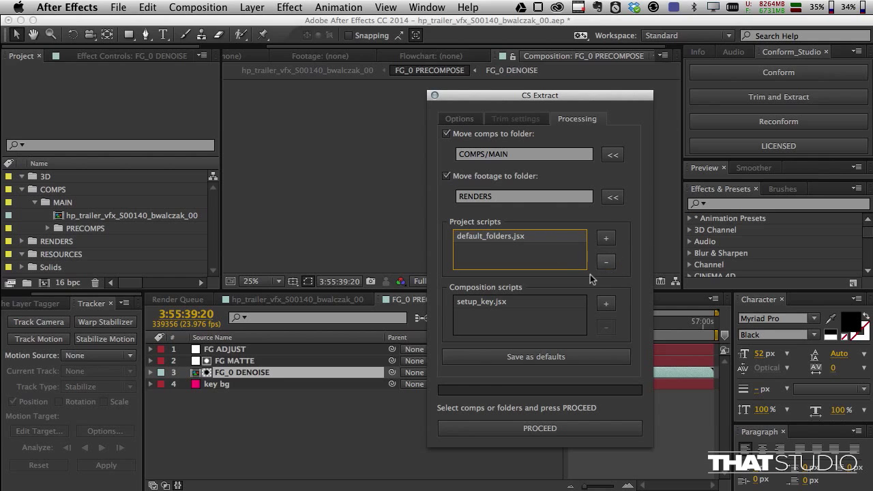
click(606, 262)
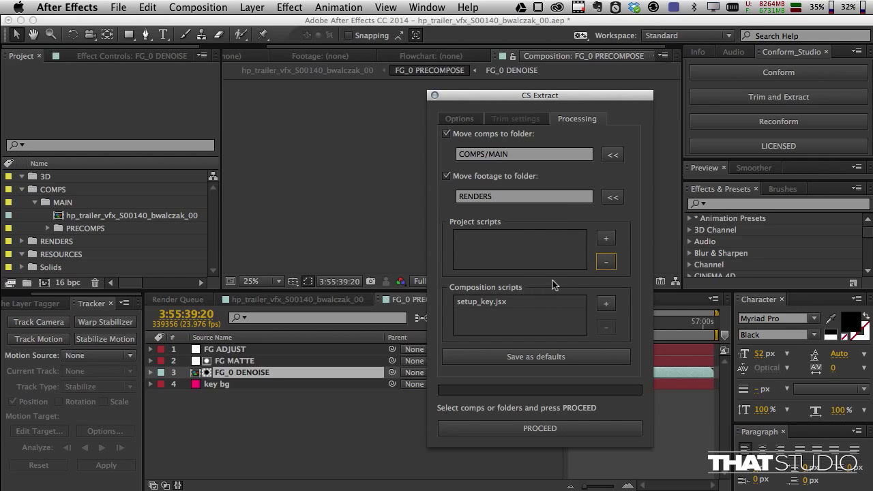
click(459, 117)
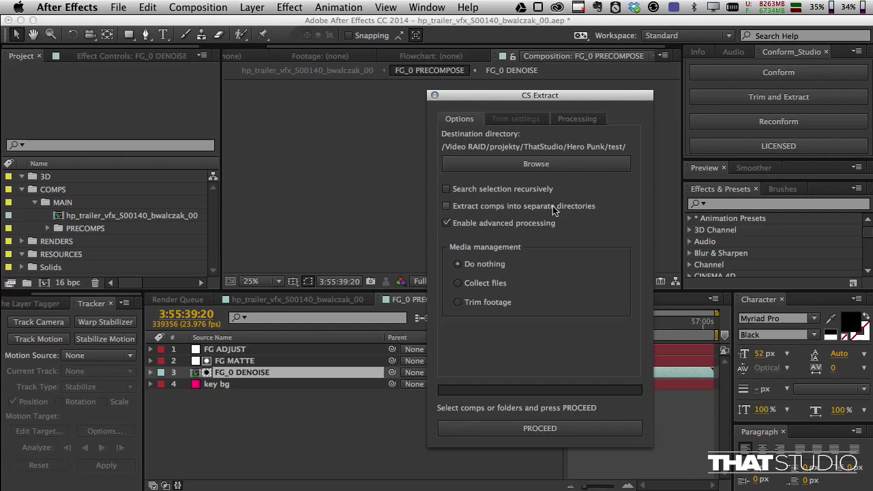
mouse_move(594, 215)
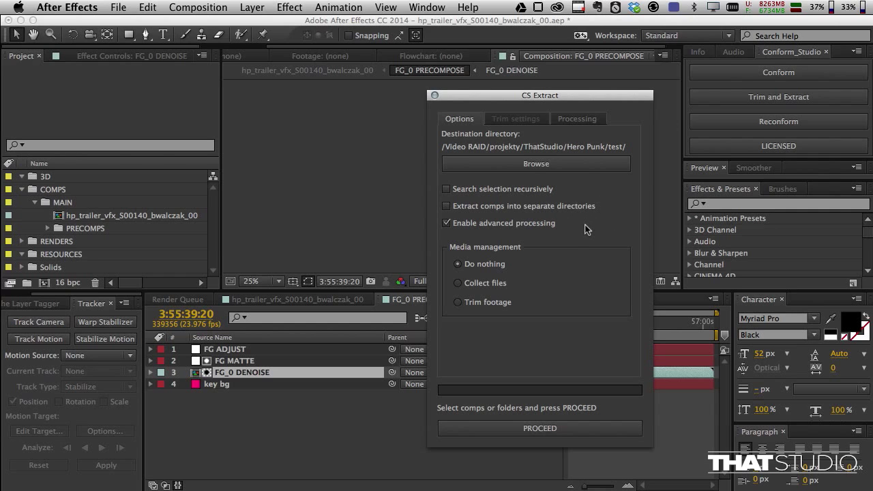
mouse_move(582, 128)
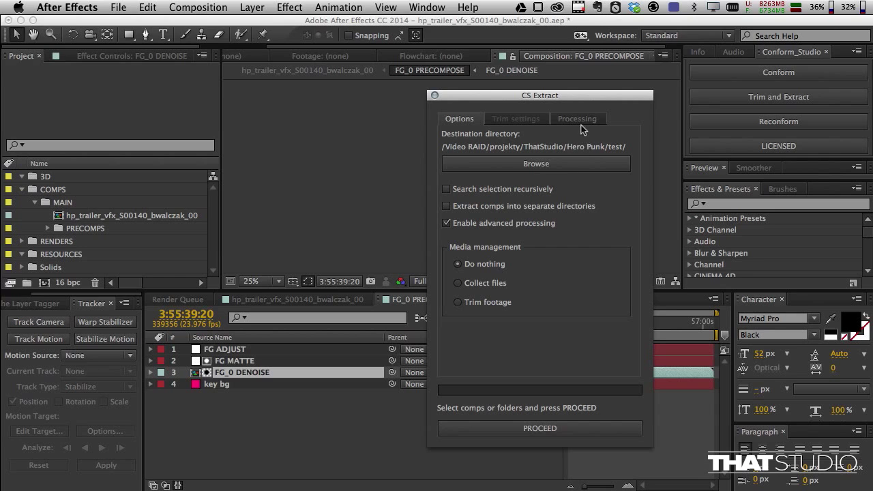
click(579, 117)
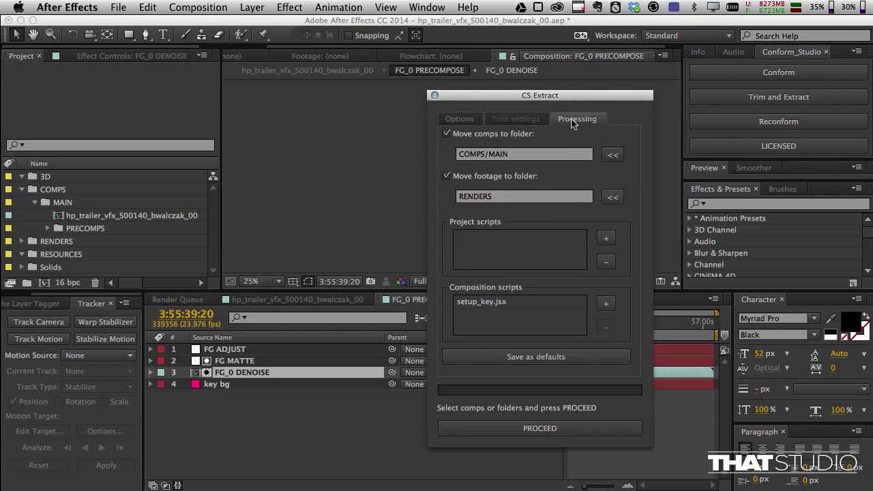
mouse_move(634, 145)
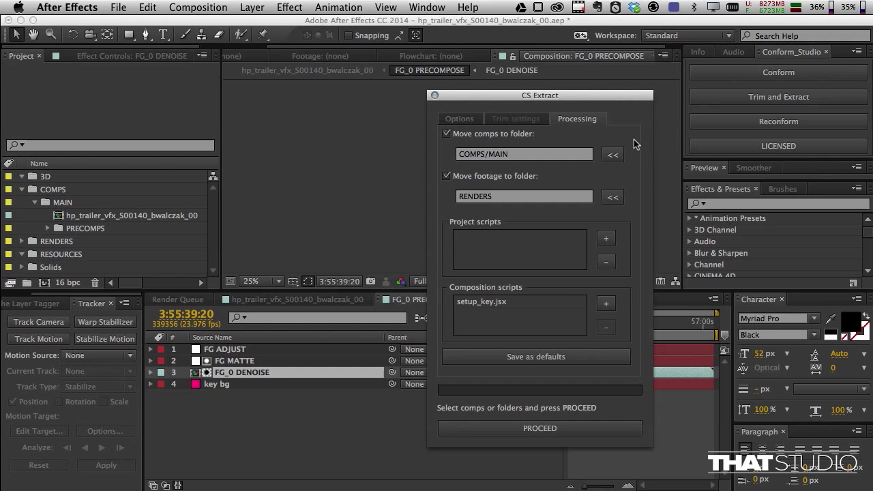
mouse_move(643, 188)
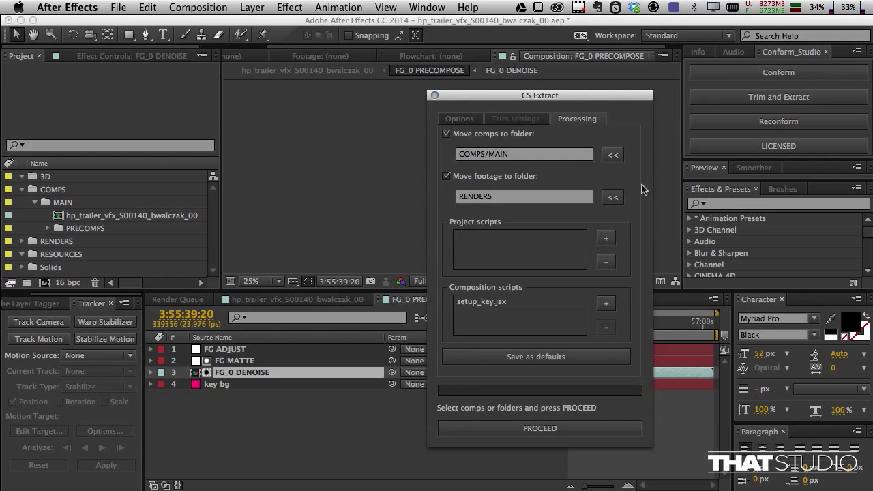
mouse_move(642, 296)
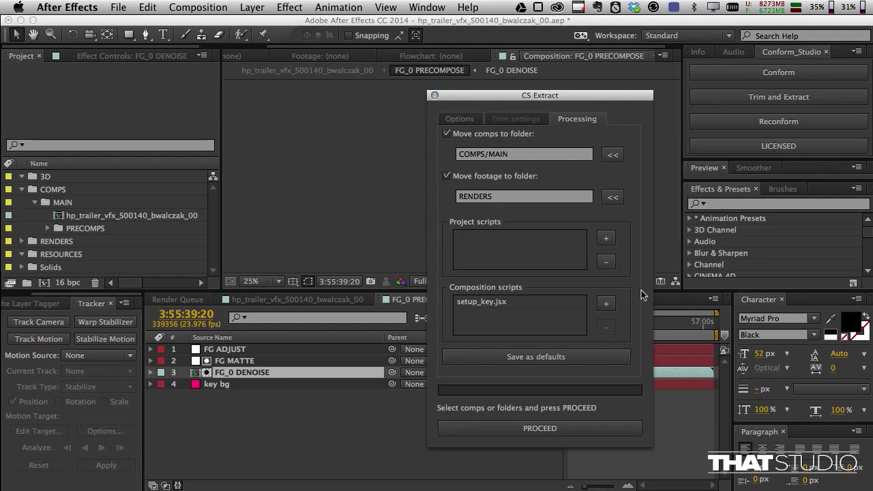
mouse_move(644, 311)
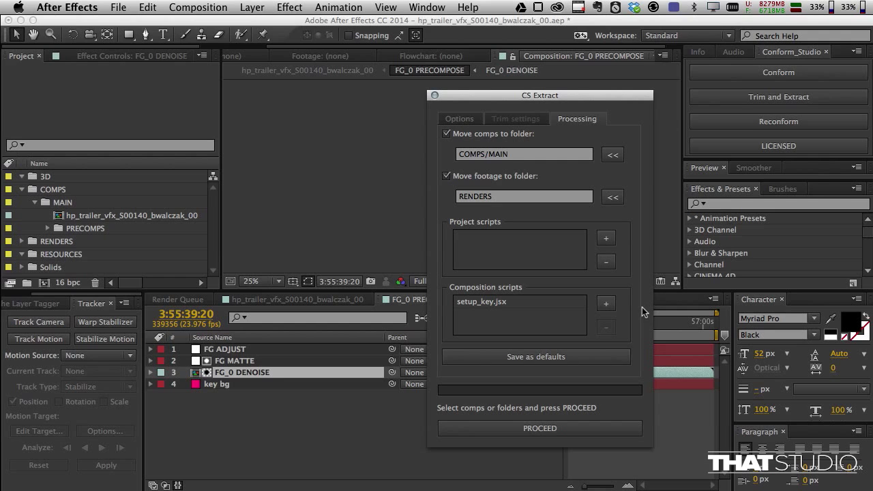
mouse_move(645, 336)
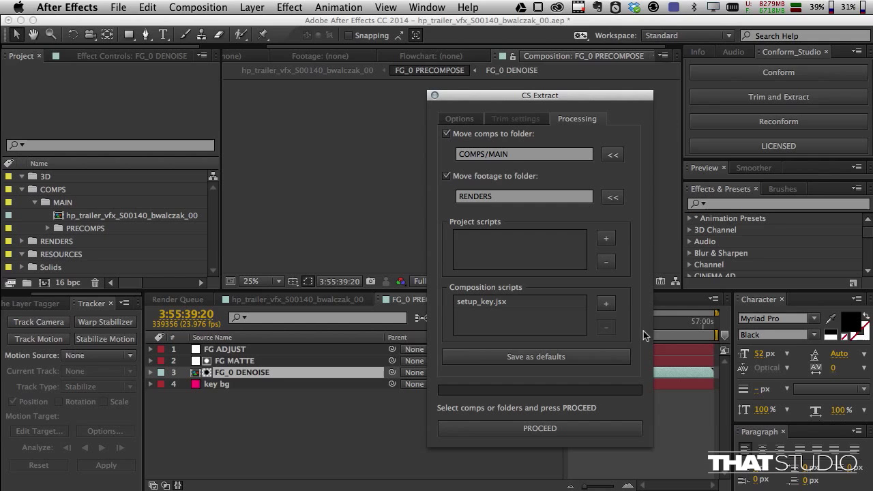
mouse_move(639, 328)
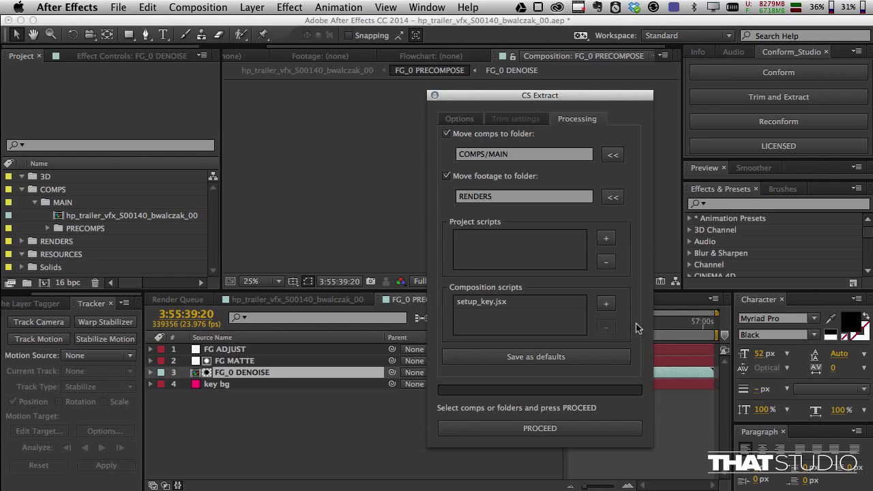
mouse_move(518, 221)
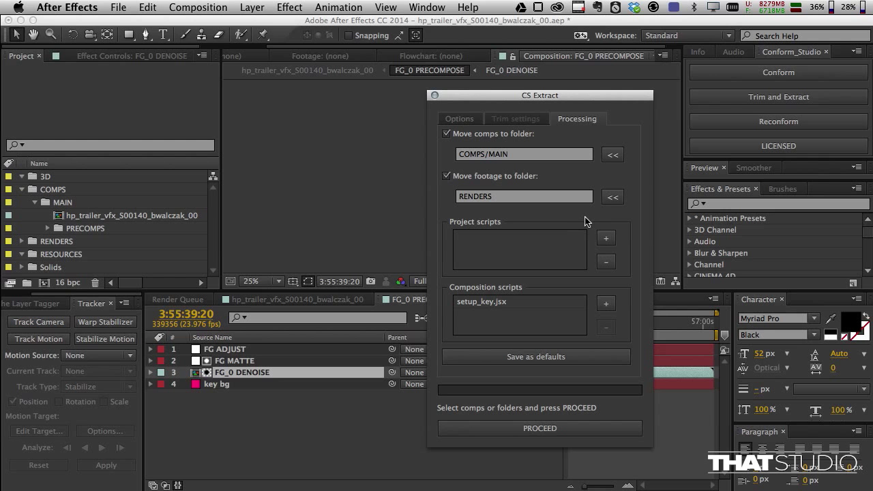
mouse_move(640, 225)
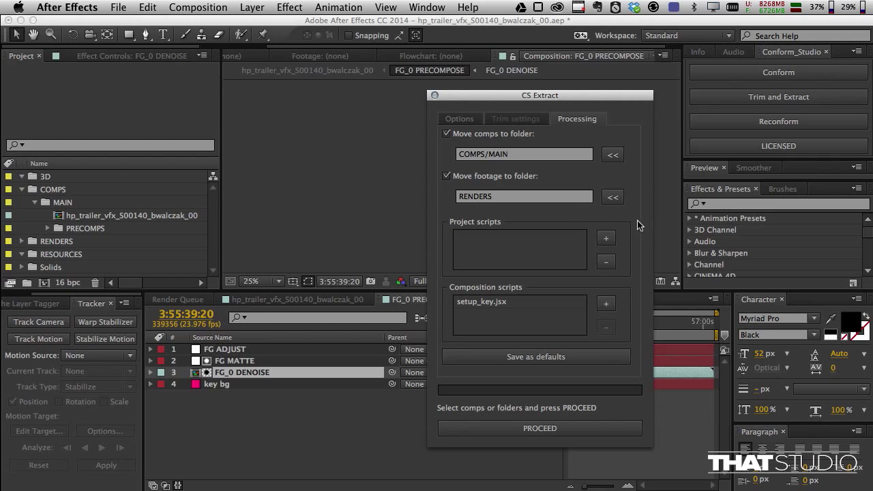